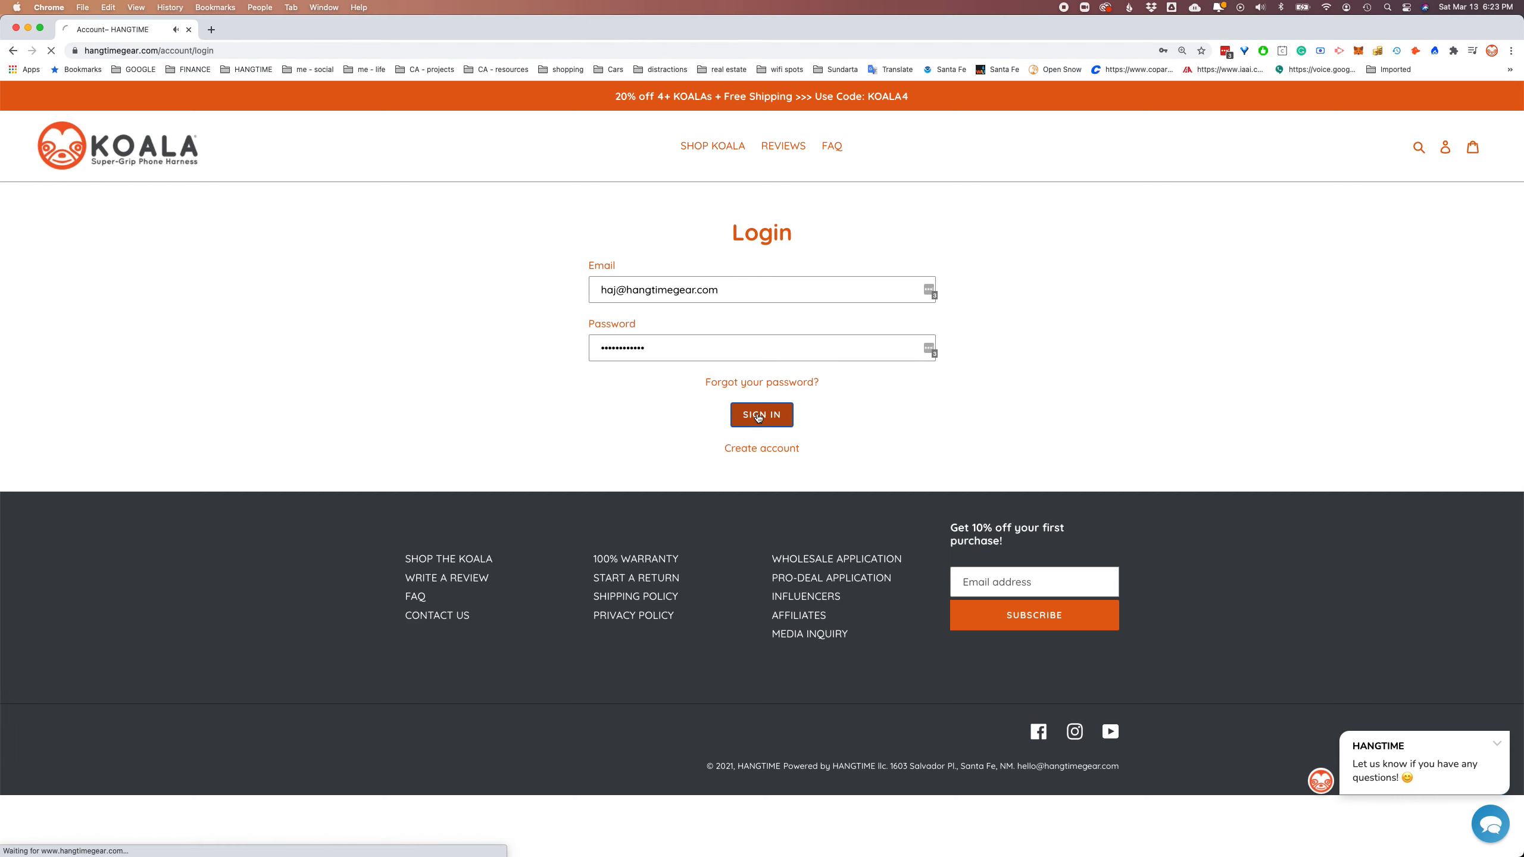
Sign in with the saved email and password to reach the My Account page
{"action": "left_click", "coordinate": [761, 414]}
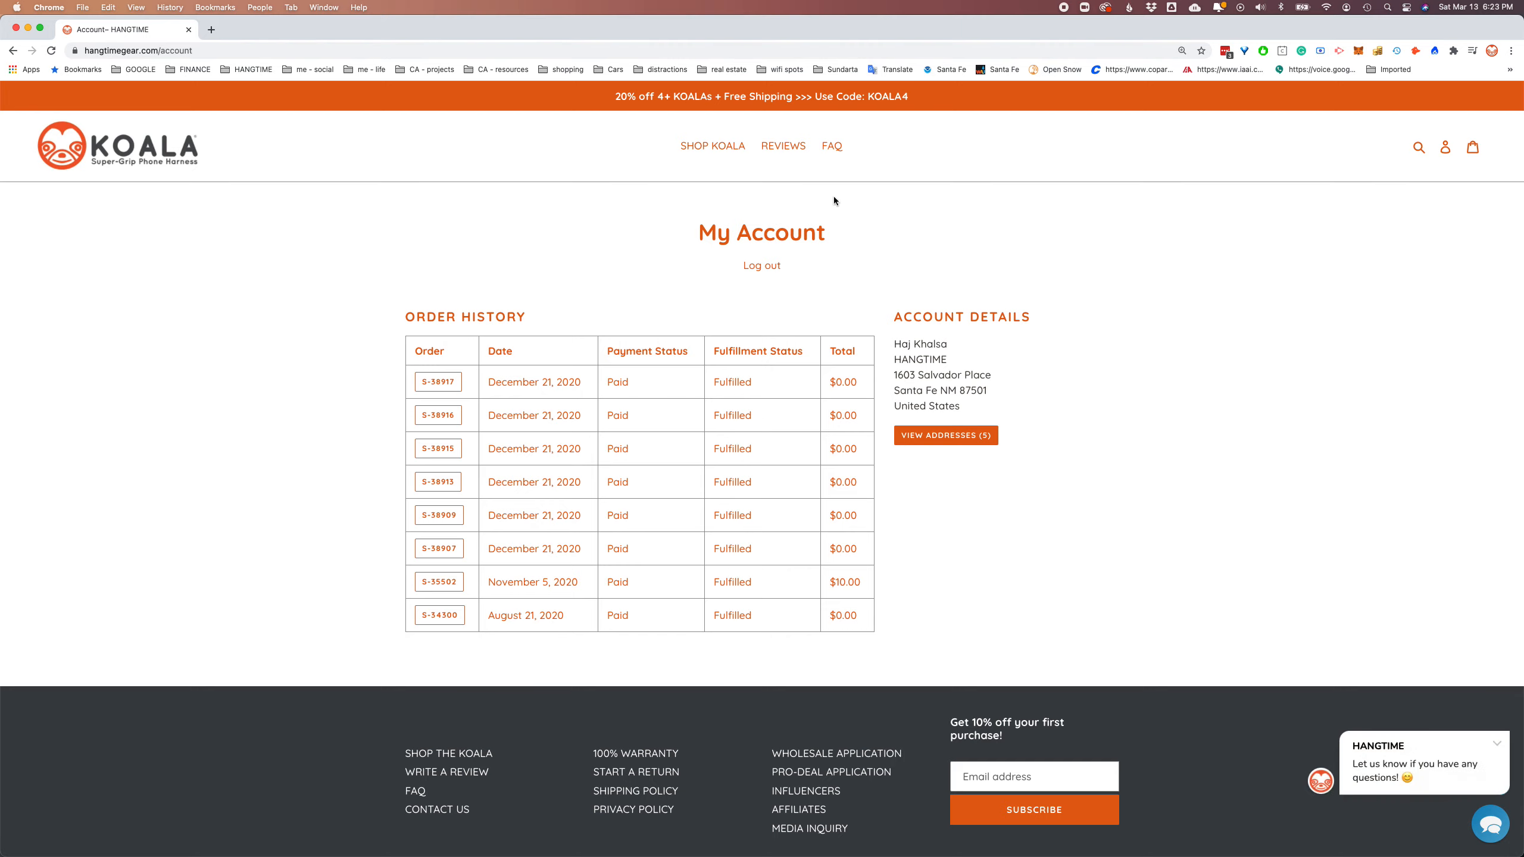
Add 10 Deepwater Blue KOALA harnesses to the cart at $12.50 each
{"action": "left_click", "coordinate": [713, 147]}
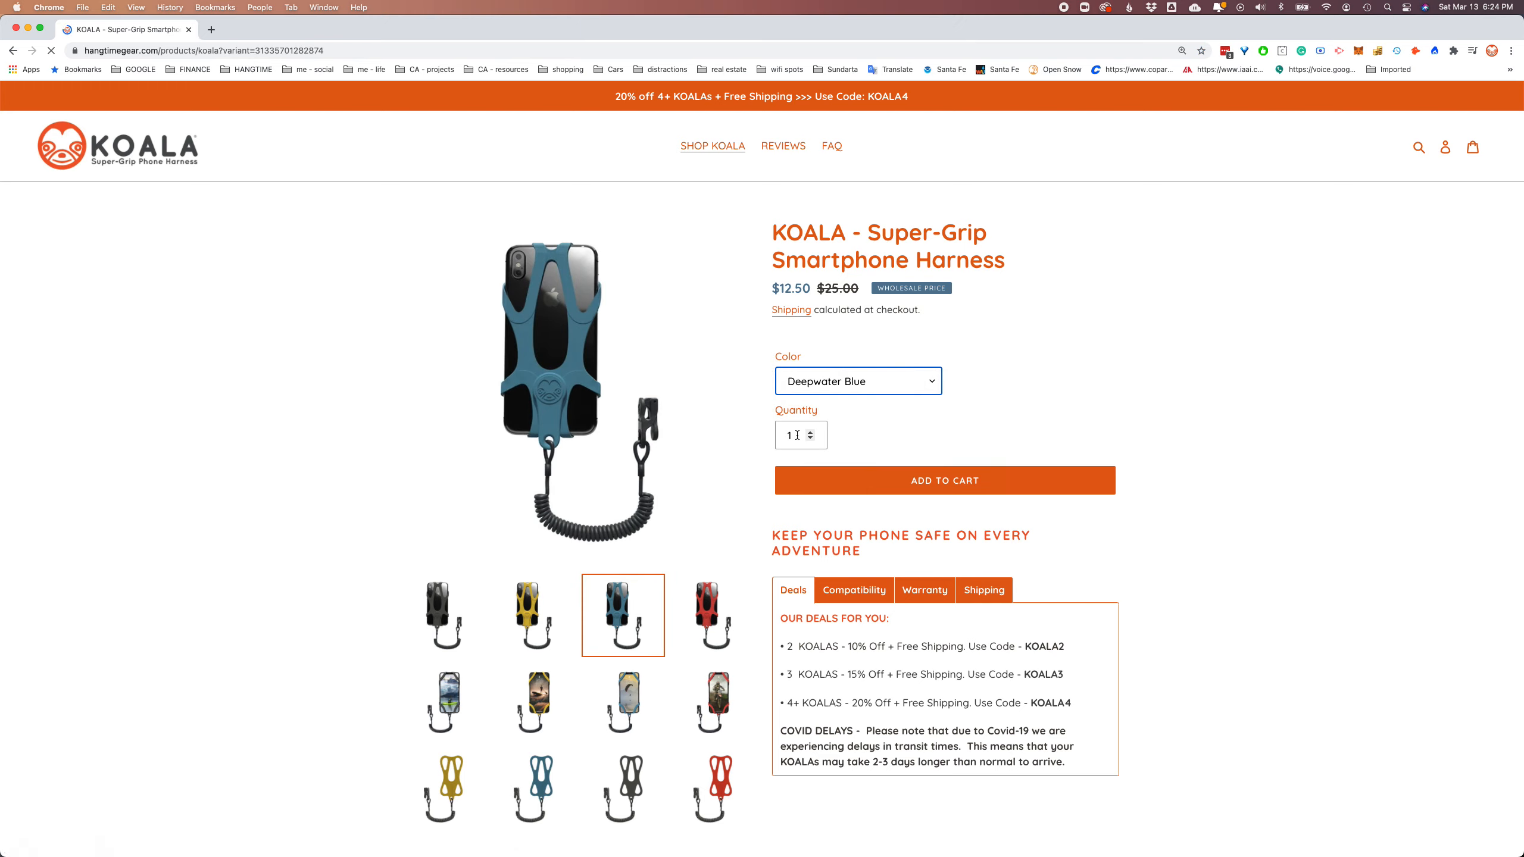
{"action": "type", "text": "10"}
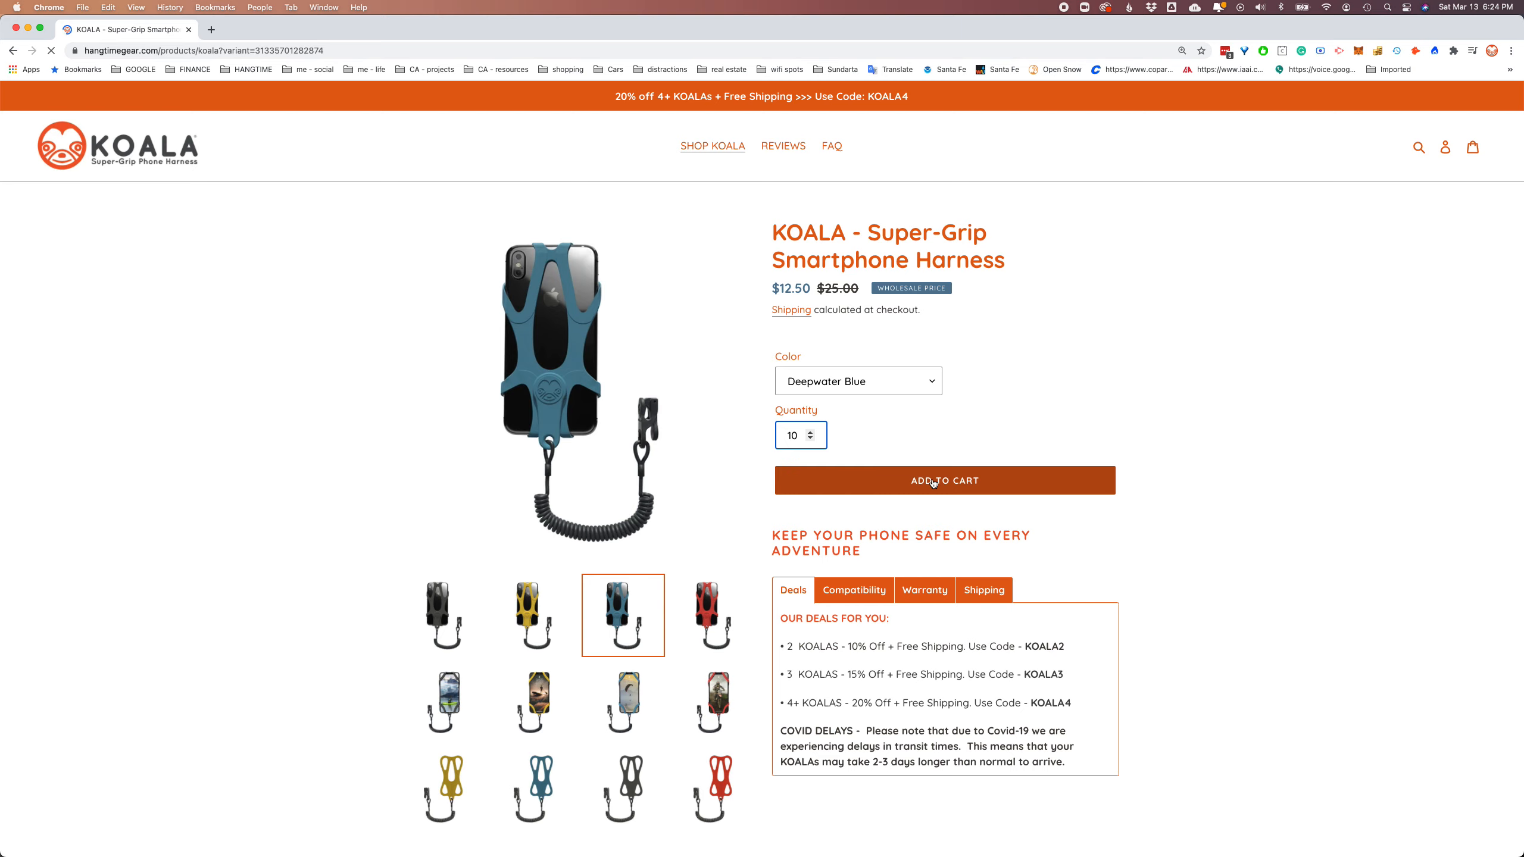
{"action": "left_click", "coordinate": [942, 480]}
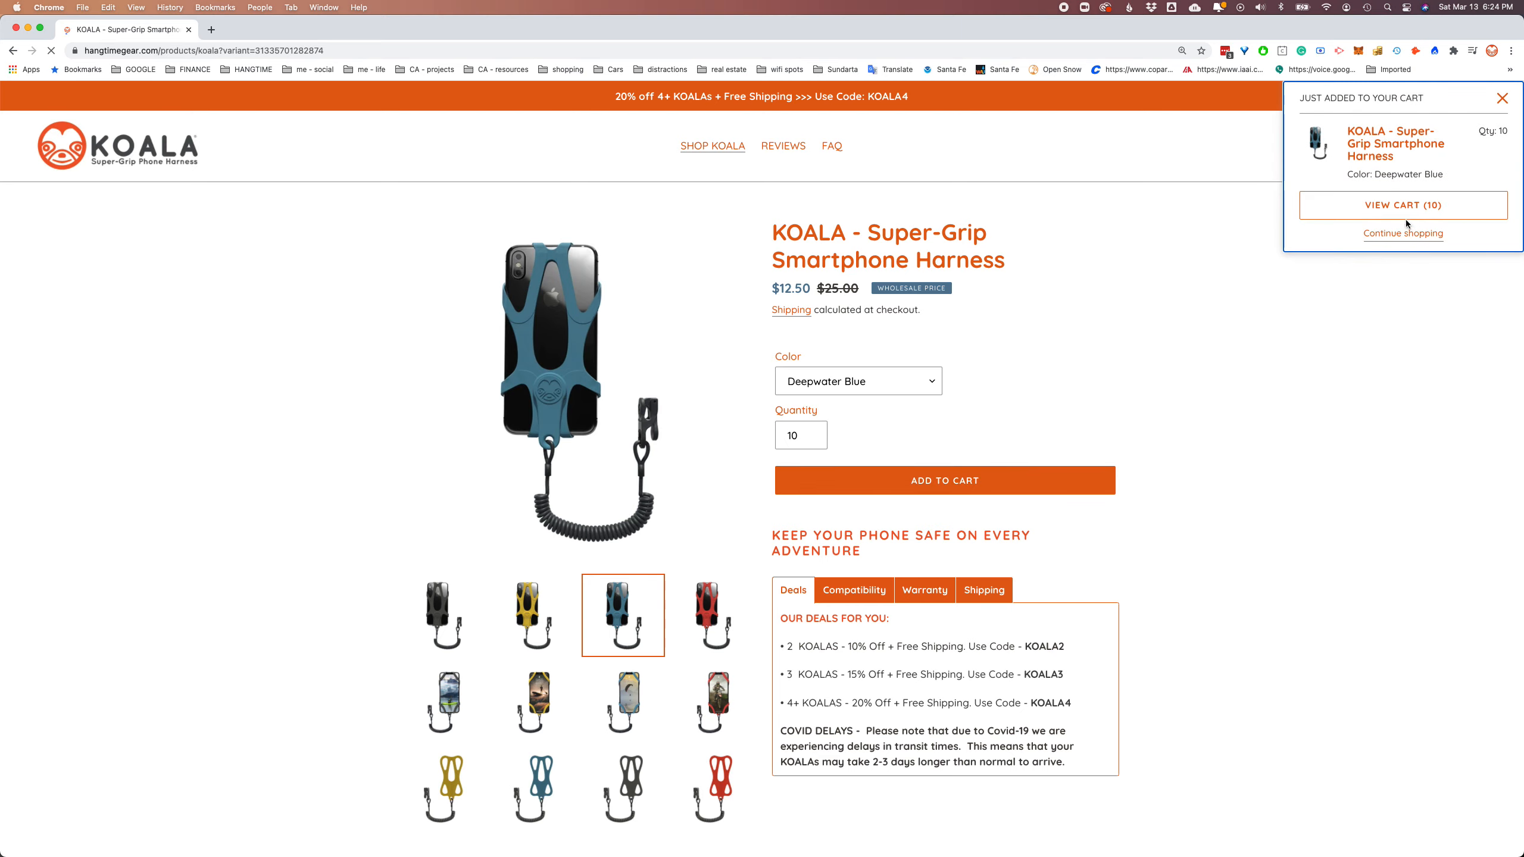
Change the cart quantity from 10 to 20 harnesses for a $250.00 subtotal
{"action": "left_click", "coordinate": [1402, 205]}
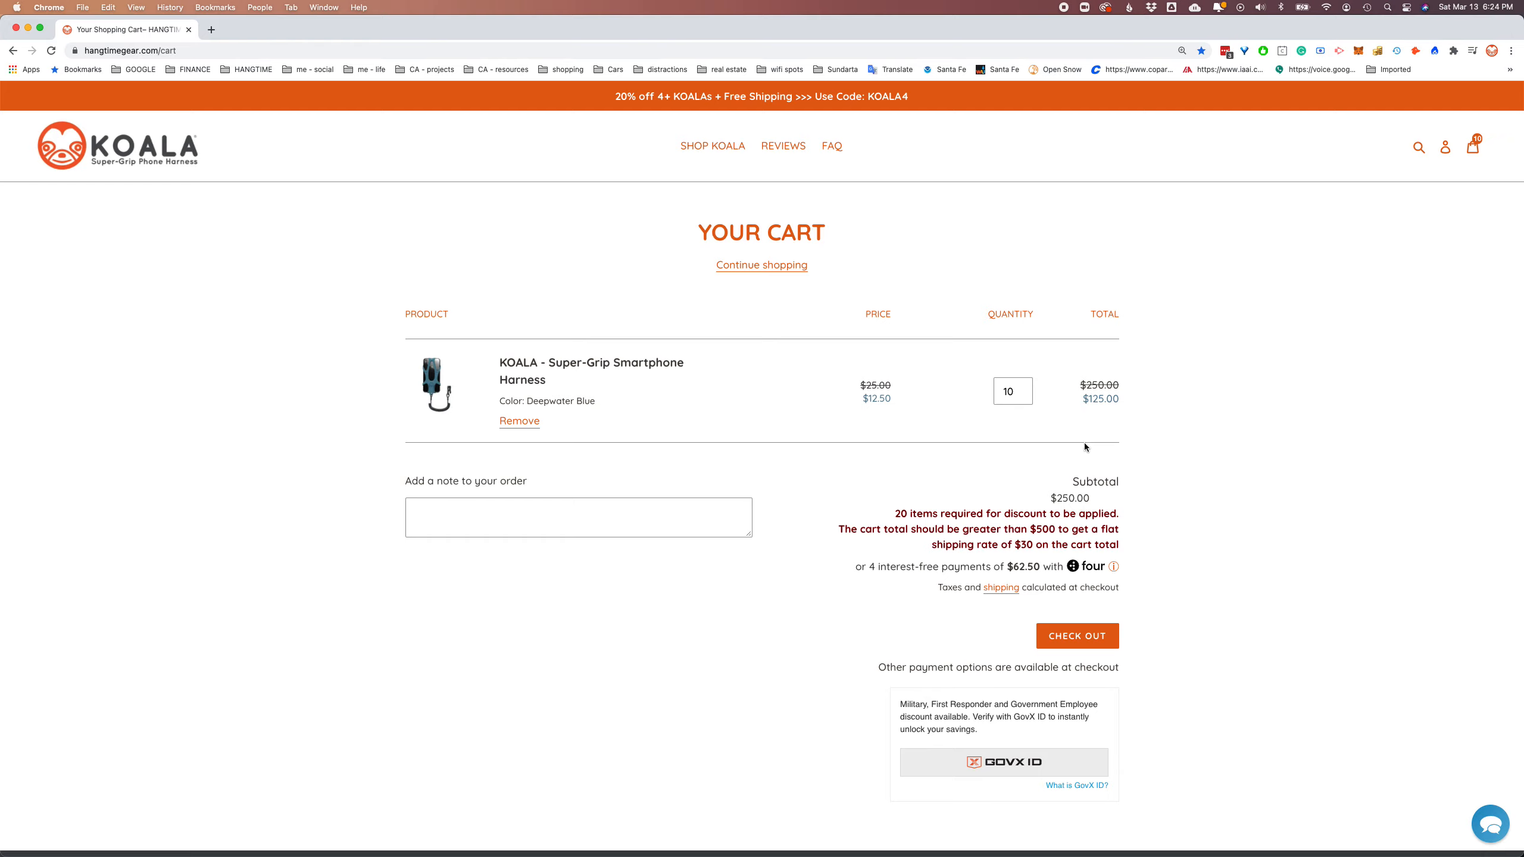
{"action": "mouse_move", "coordinate": [885, 523]}
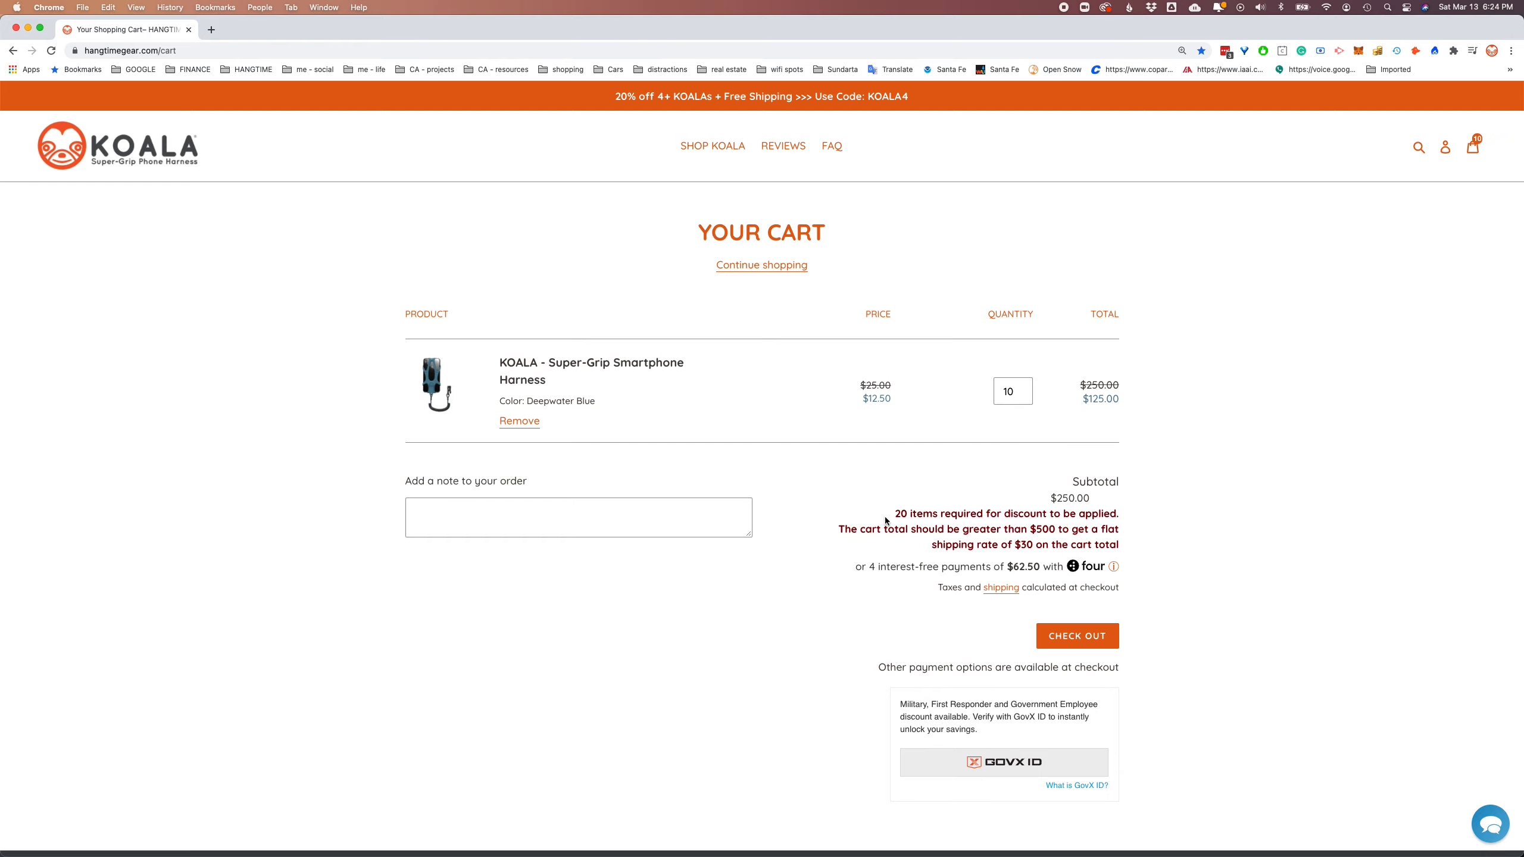
{"action": "mouse_move", "coordinate": [1134, 538]}
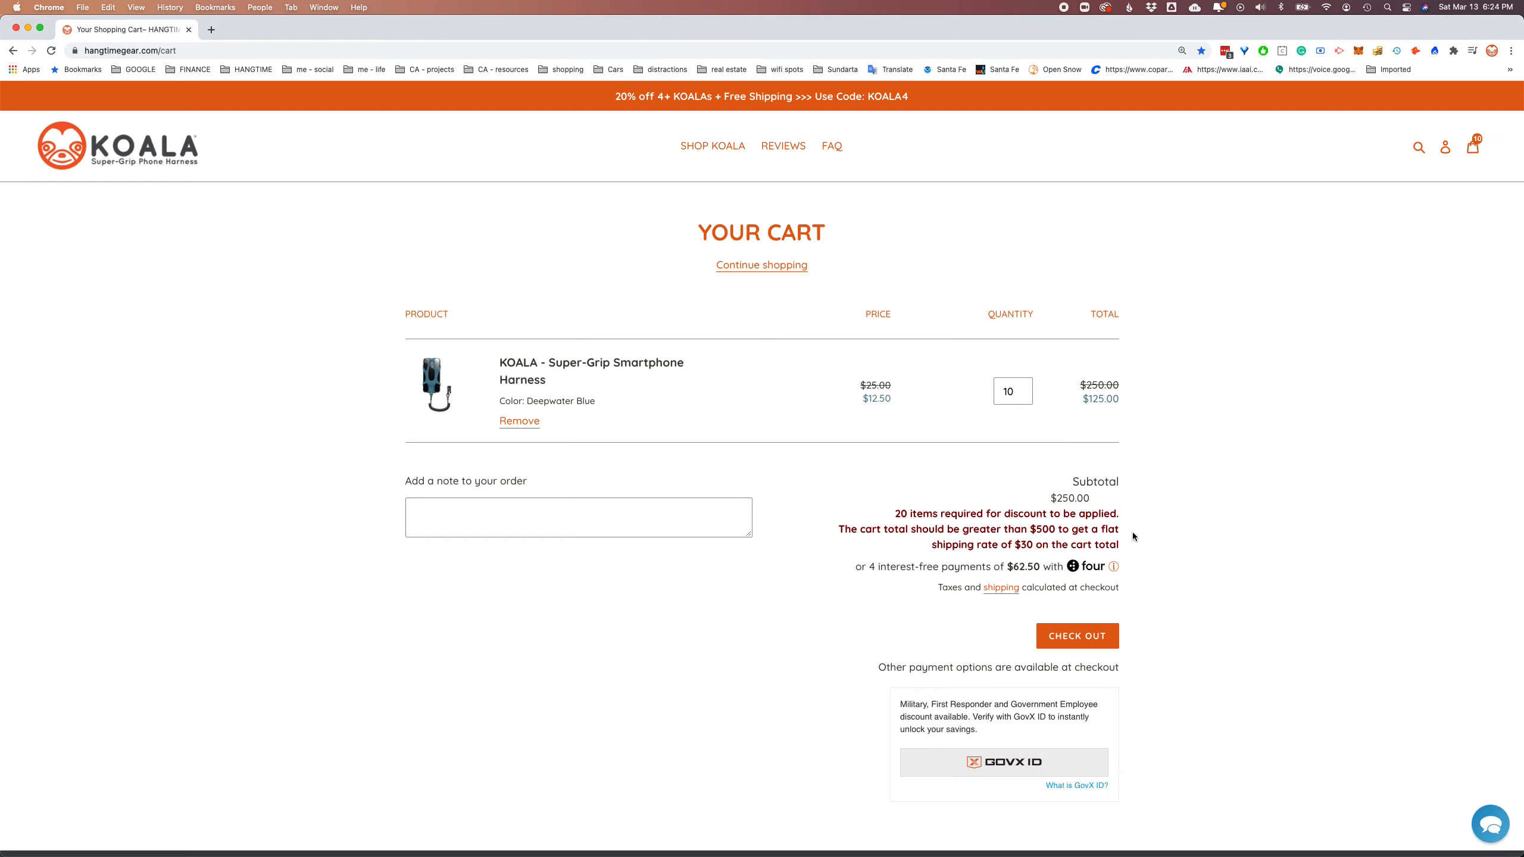
{"action": "mouse_move", "coordinate": [948, 530]}
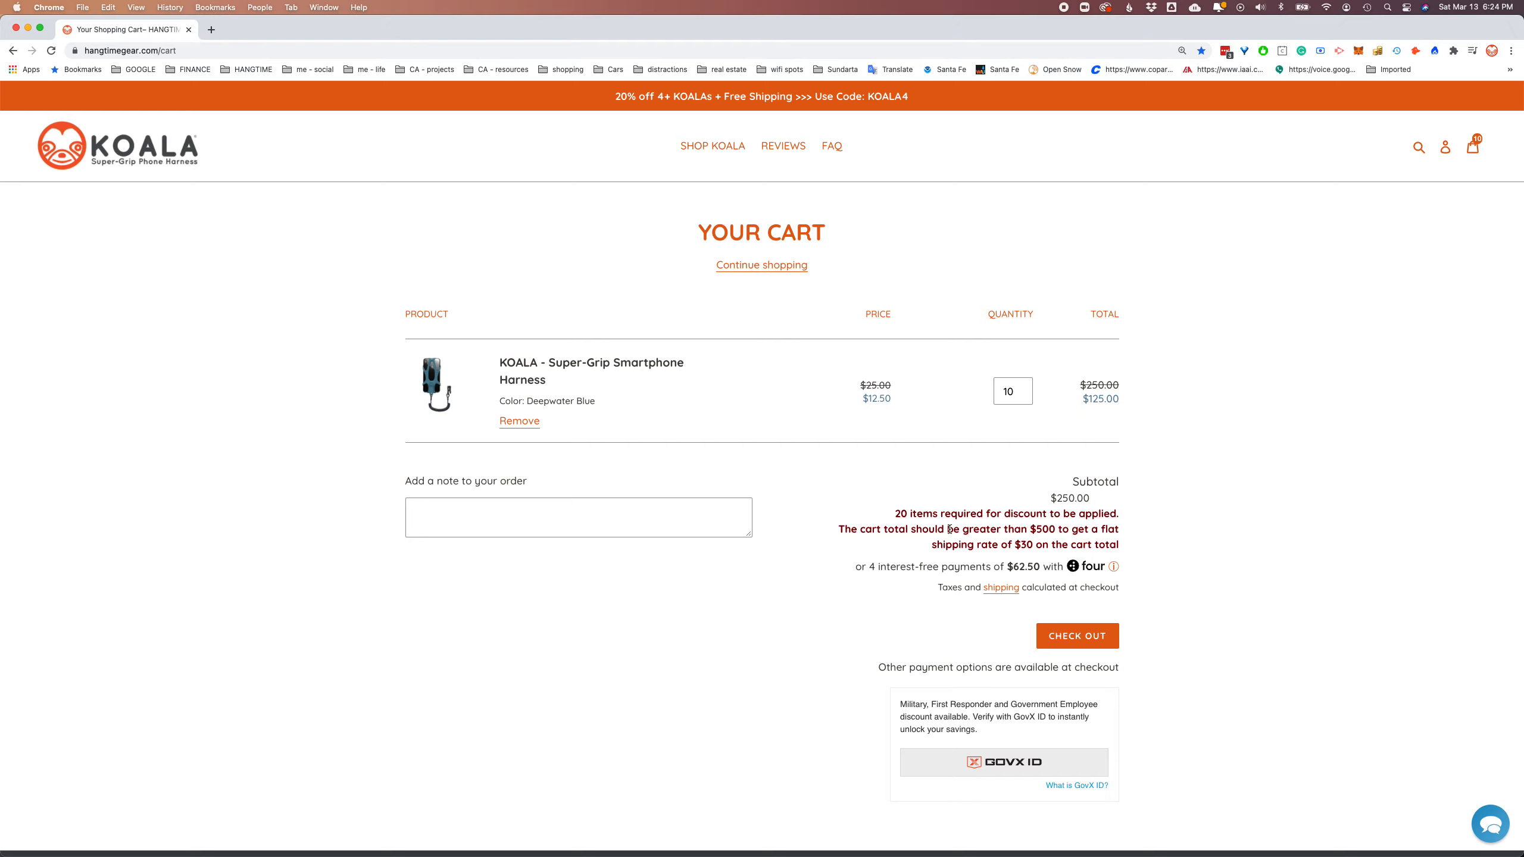
{"action": "mouse_move", "coordinate": [948, 529]}
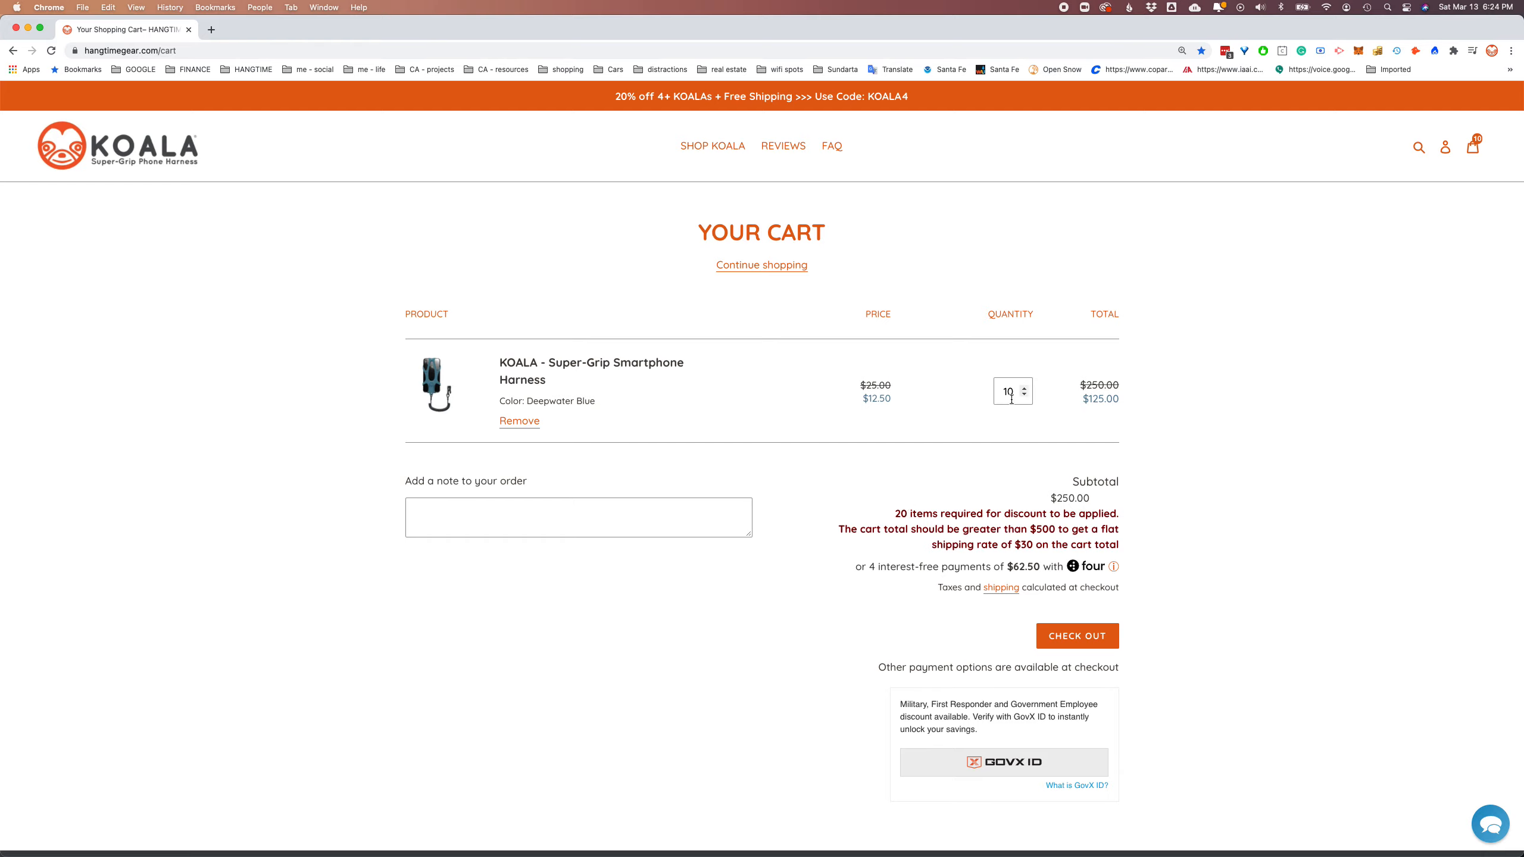
{"action": "type", "text": "20"}
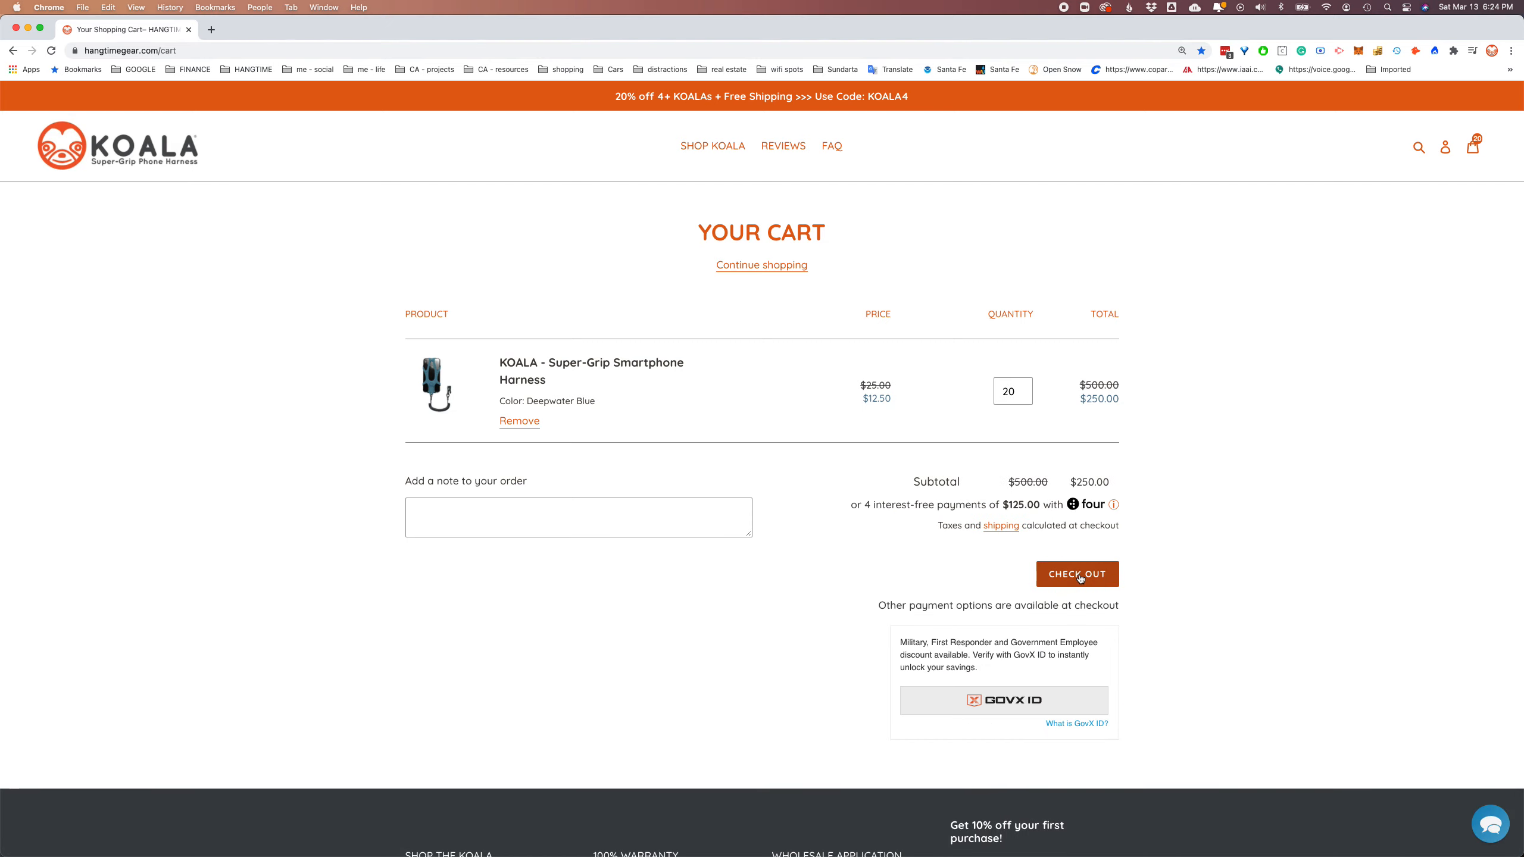
{"action": "mouse_move", "coordinate": [1077, 574]}
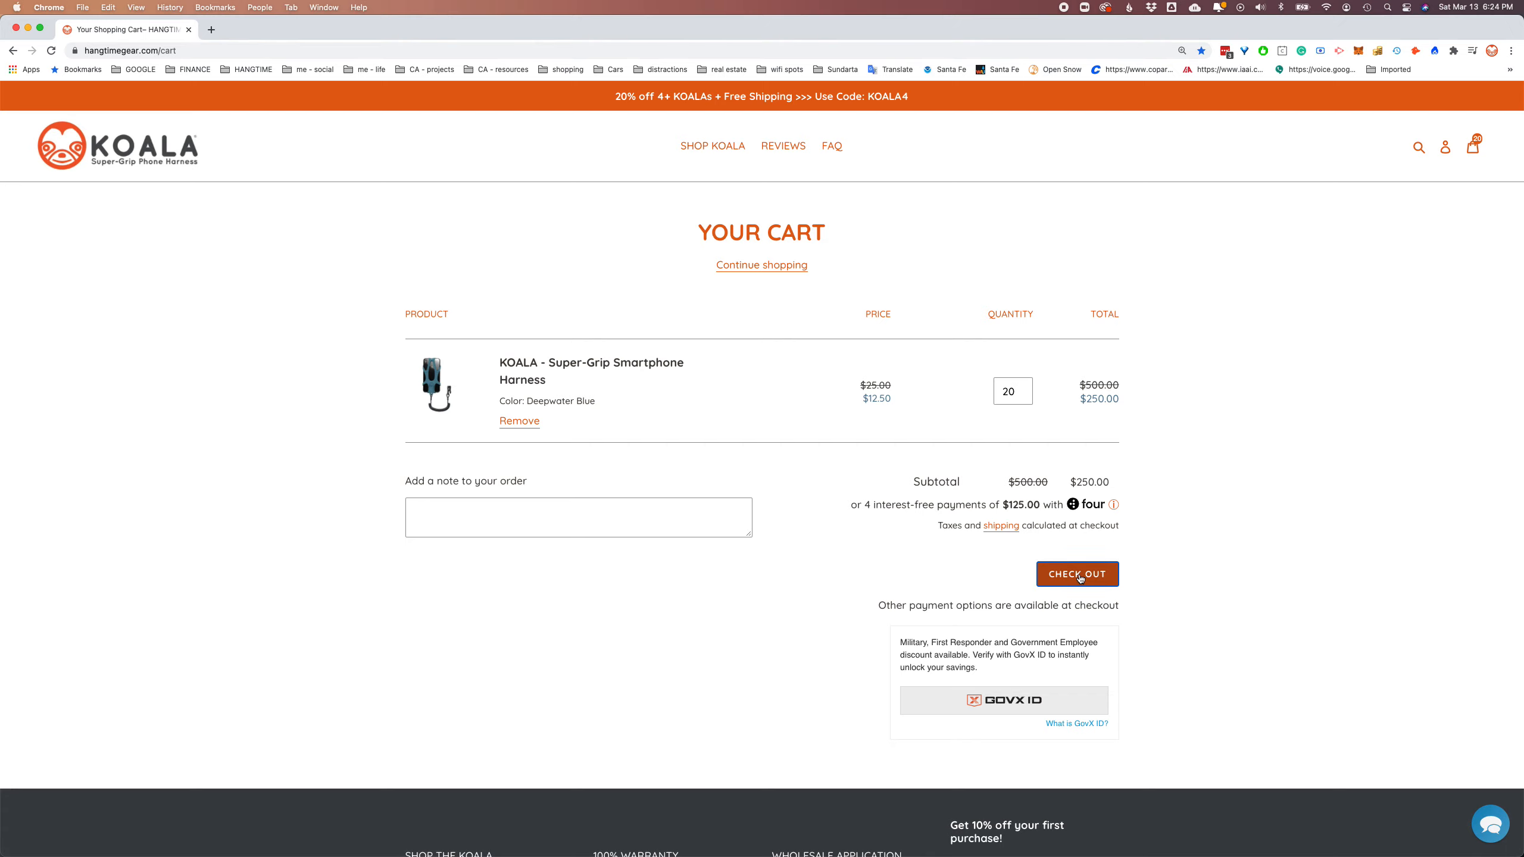
Check out to the payment step with $30.00 shipping and a $303.62 total
{"action": "left_click", "coordinate": [1076, 574]}
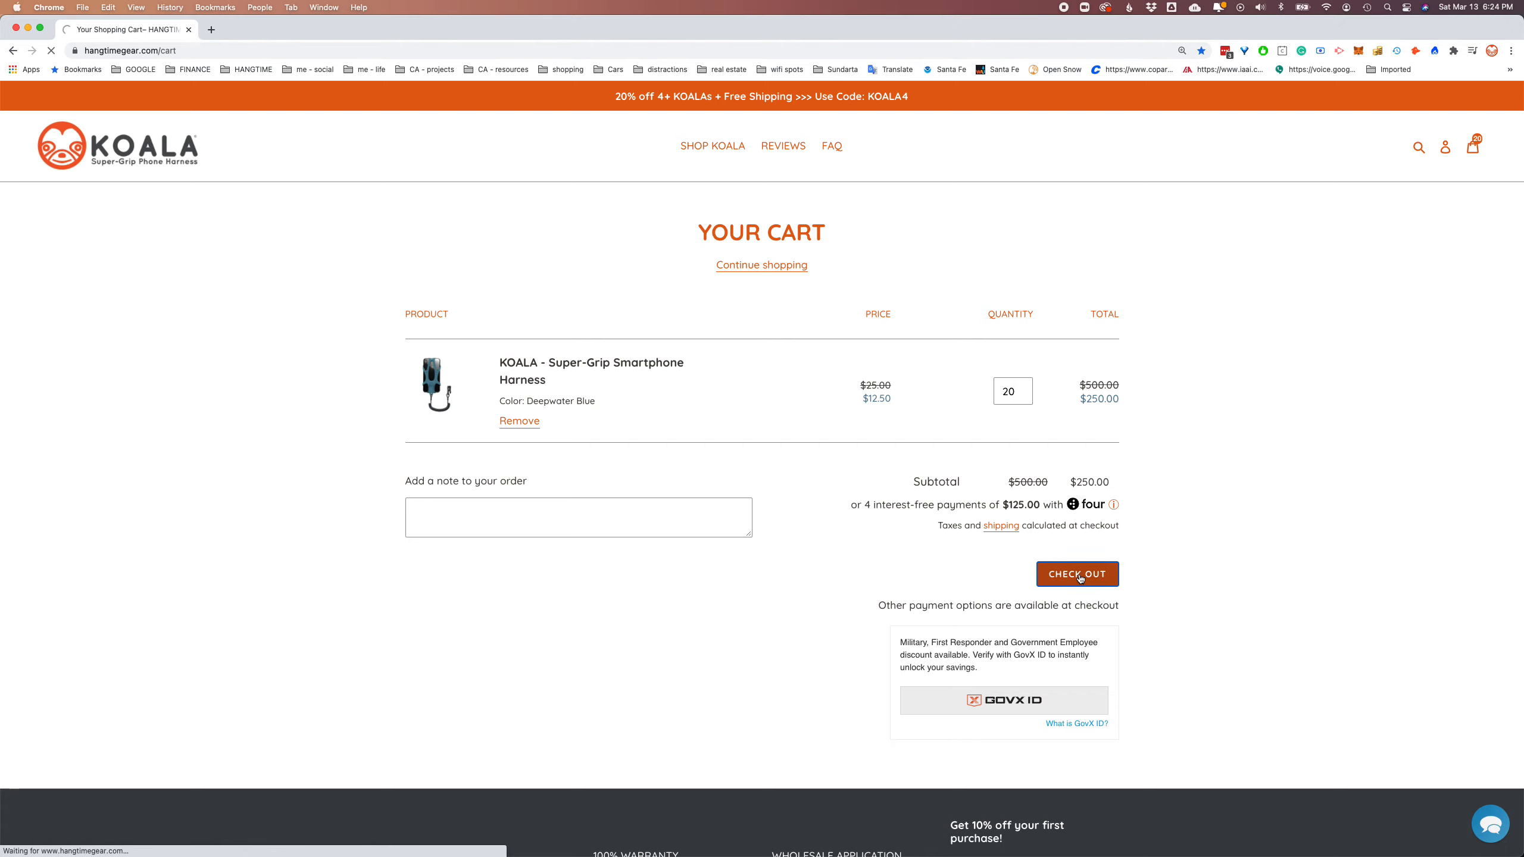
{"action": "left_click", "coordinate": [1076, 574]}
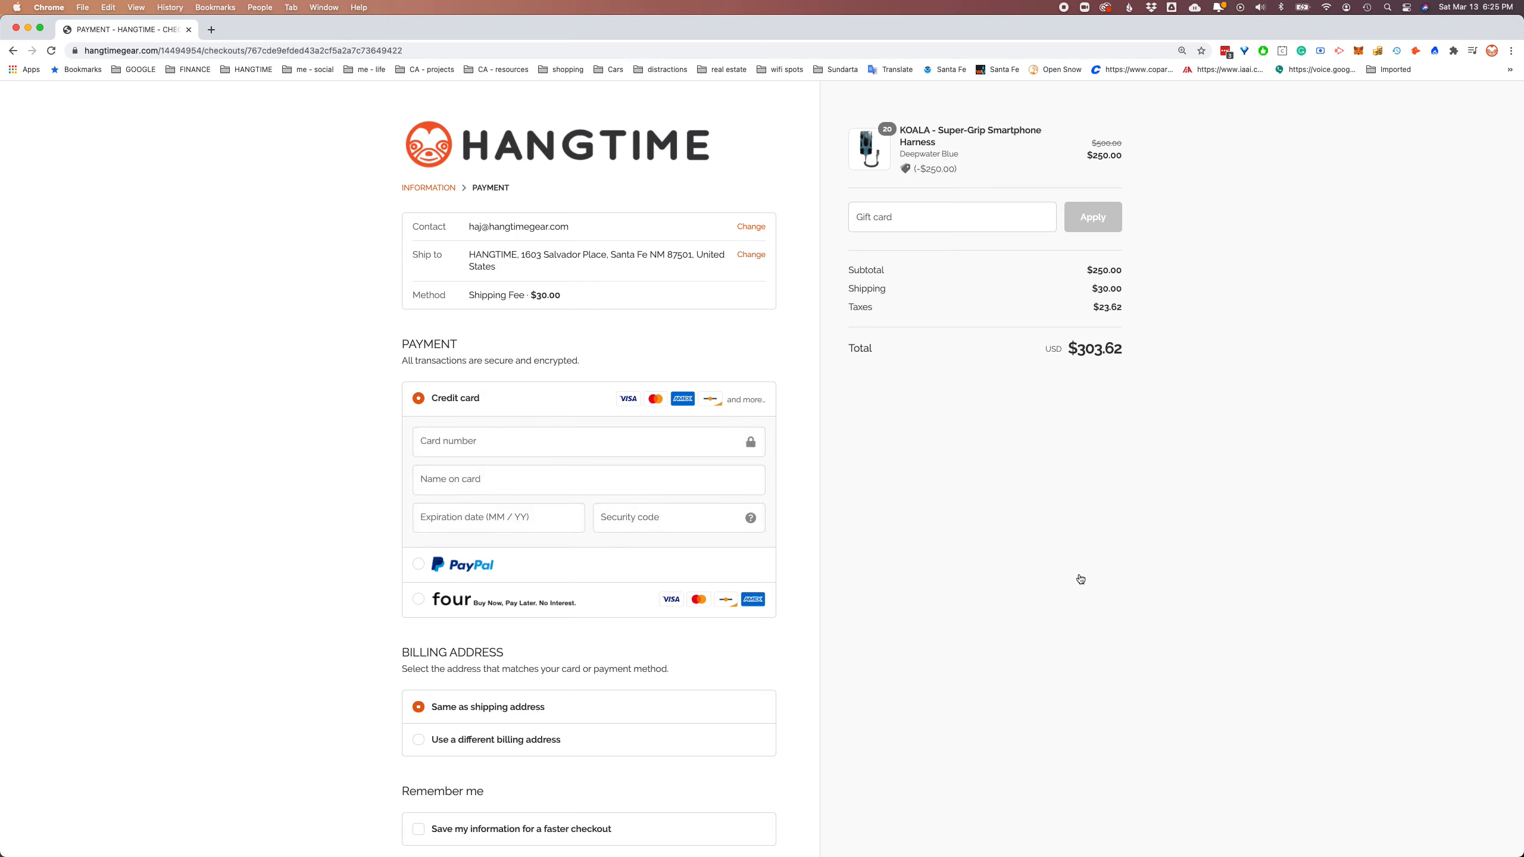
{"action": "mouse_move", "coordinate": [1167, 391]}
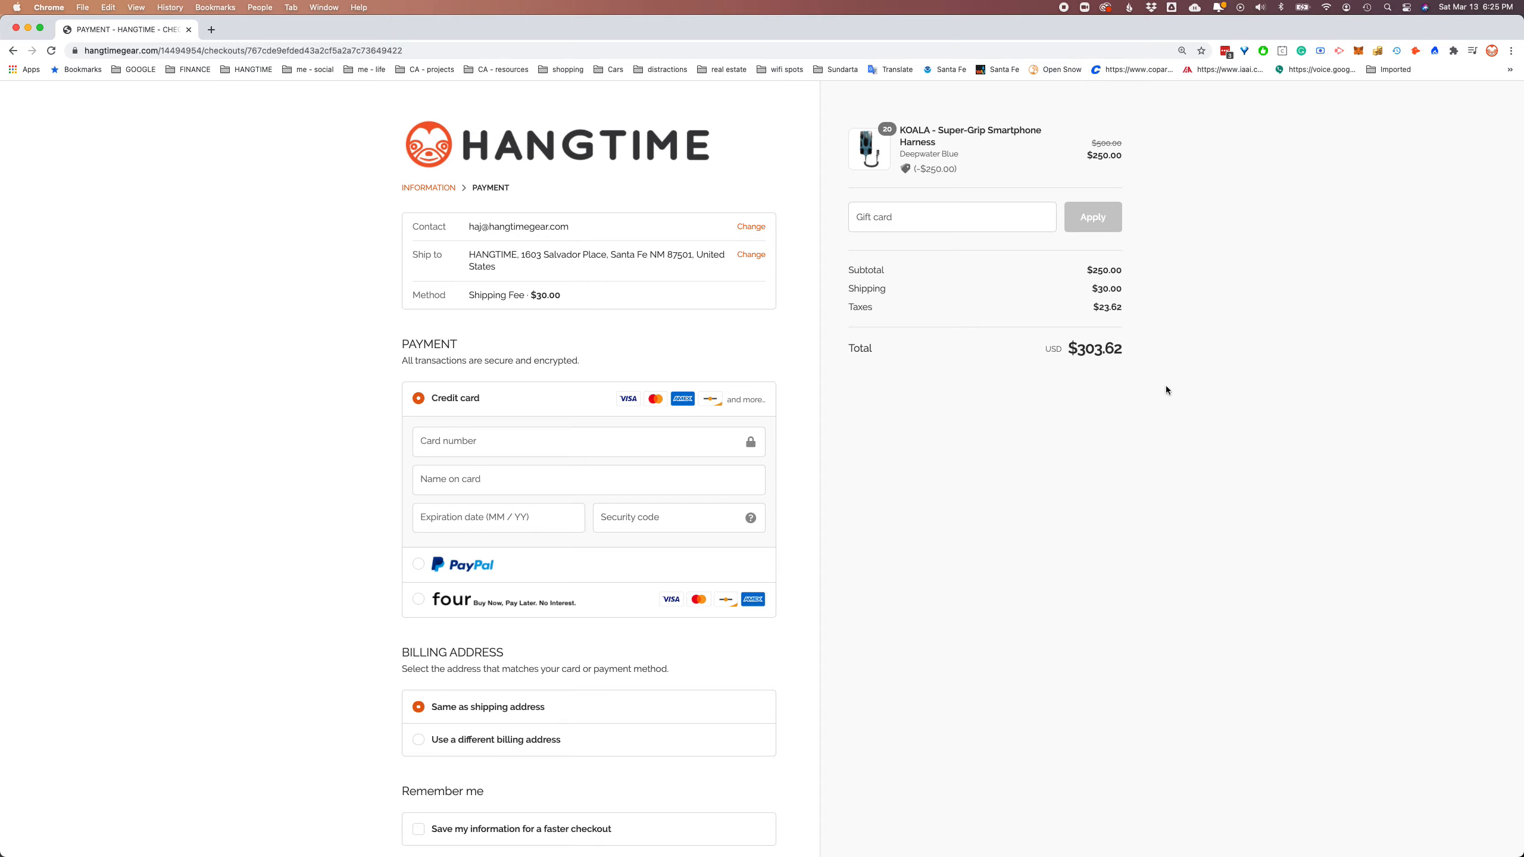
{"action": "mouse_move", "coordinate": [833, 189]}
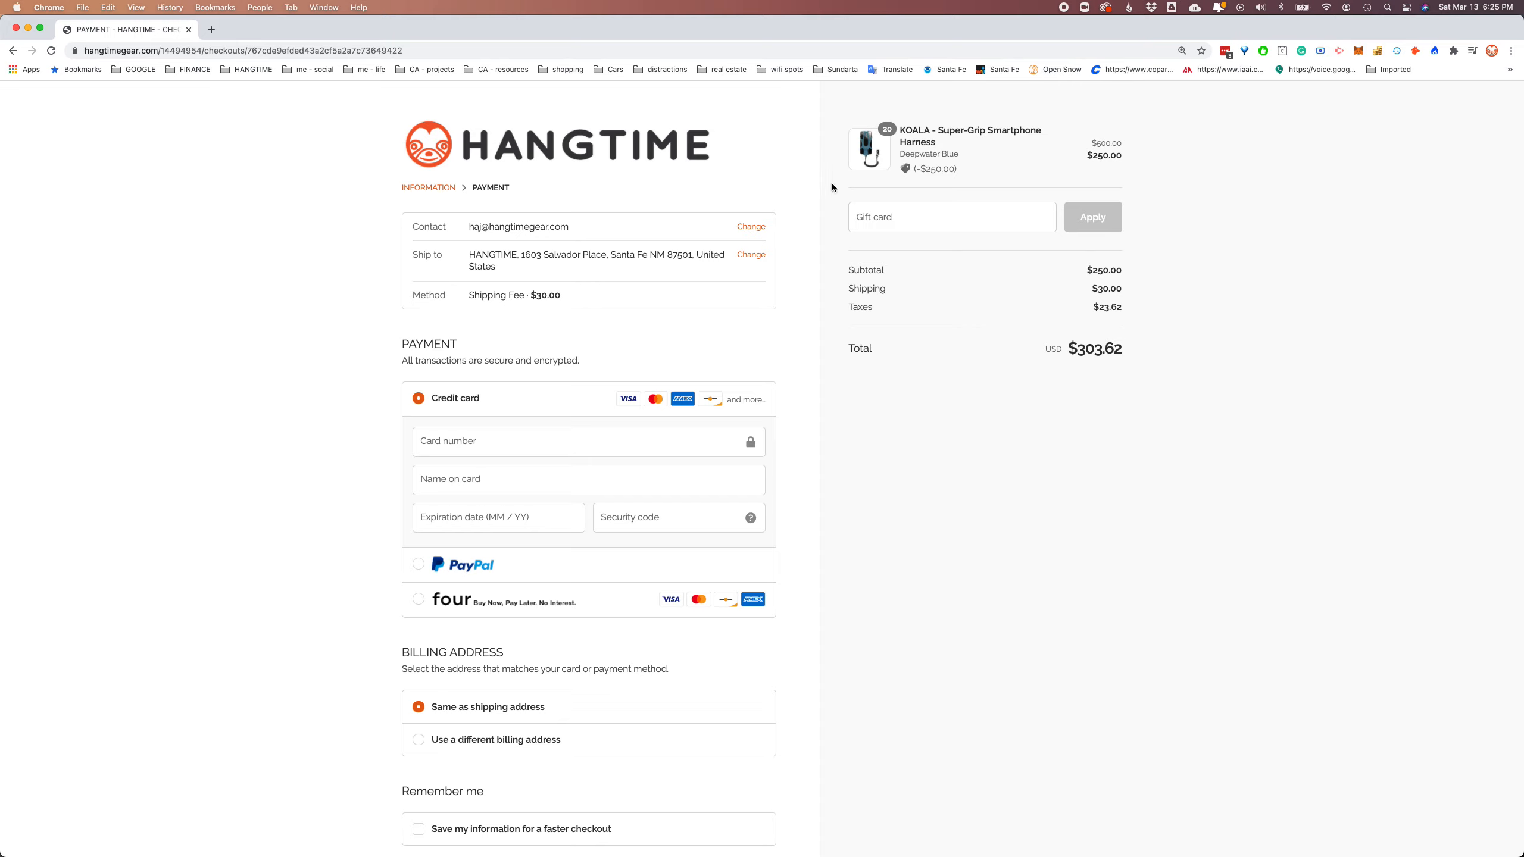
{"action": "mouse_move", "coordinate": [1127, 300]}
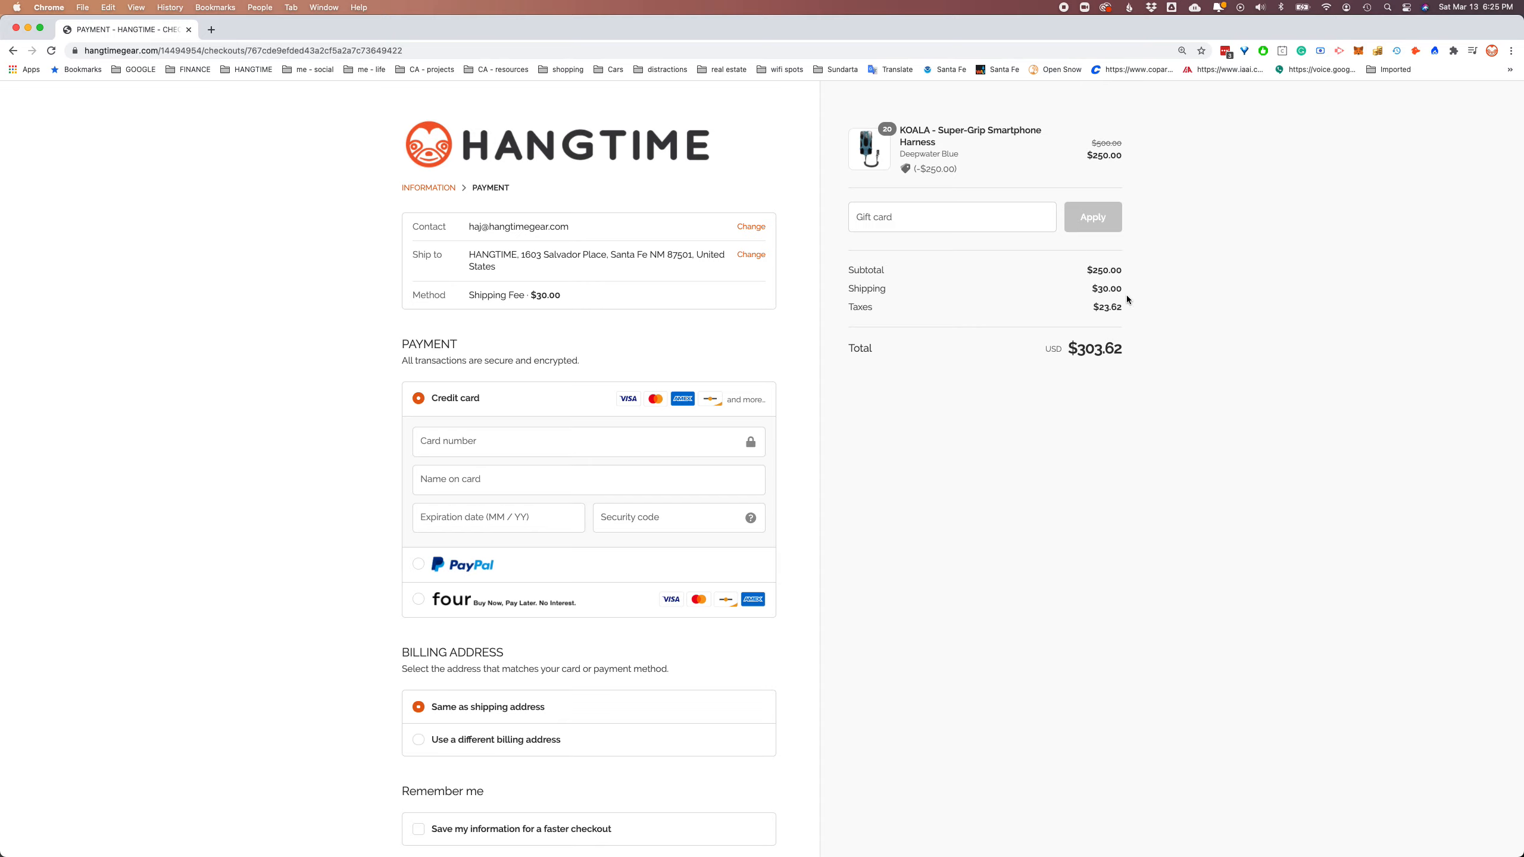
{"action": "mouse_move", "coordinate": [1129, 300]}
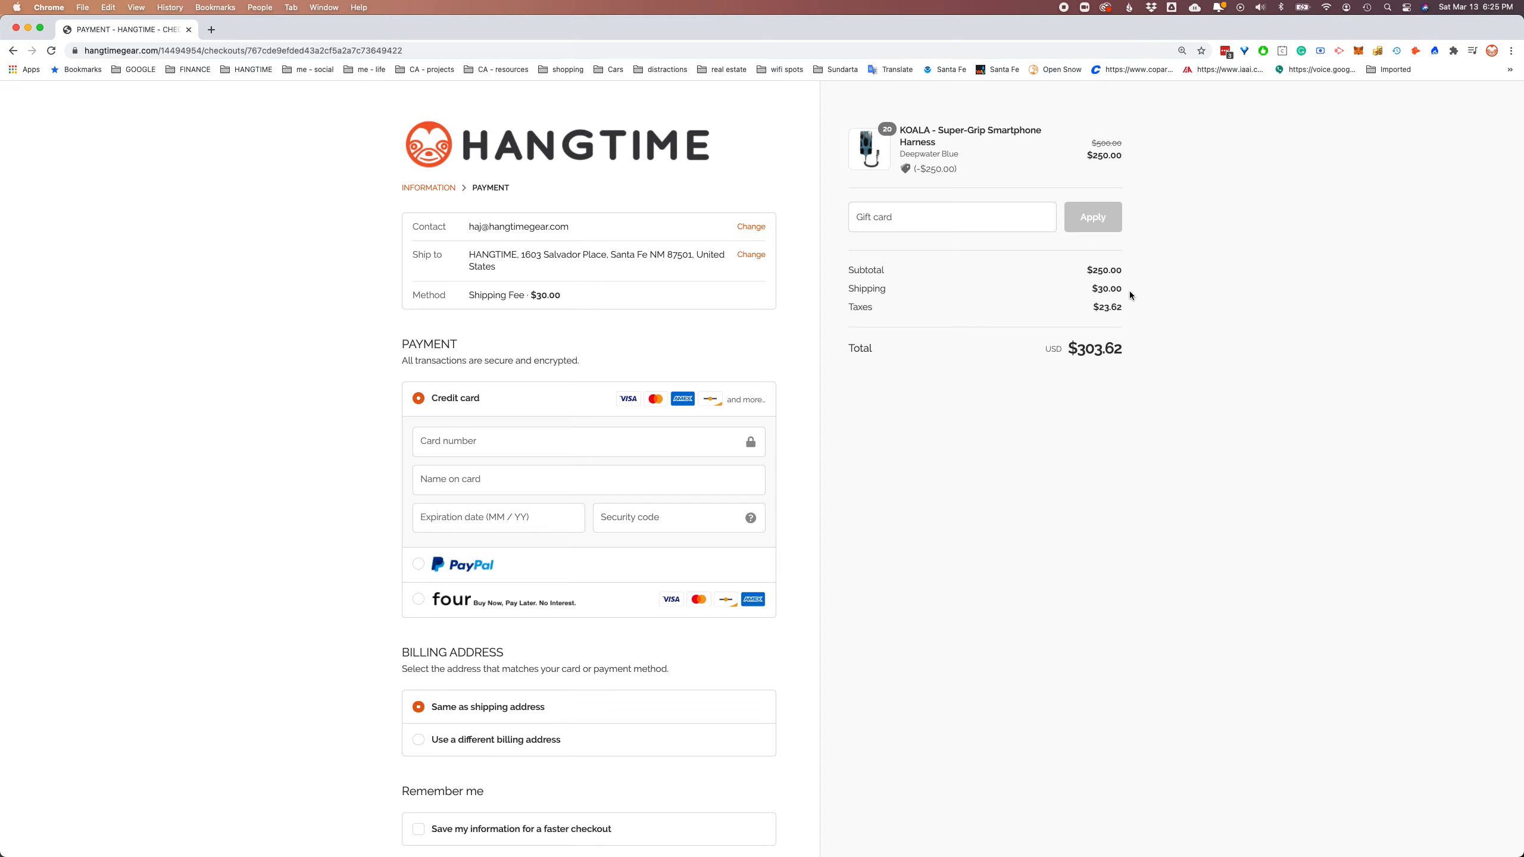
{"action": "mouse_move", "coordinate": [574, 308]}
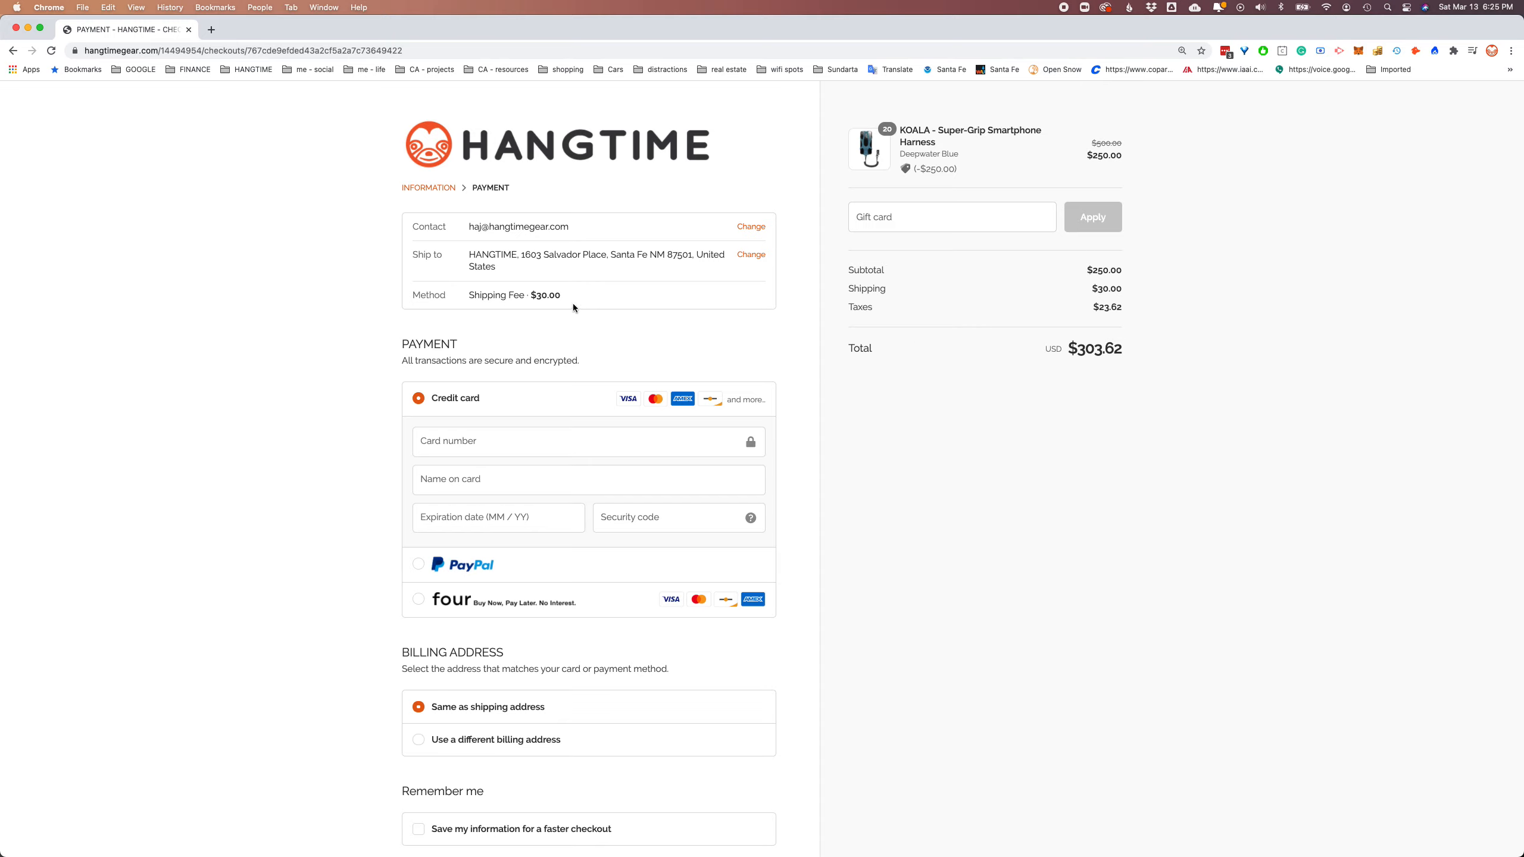
{"action": "mouse_move", "coordinate": [567, 298]}
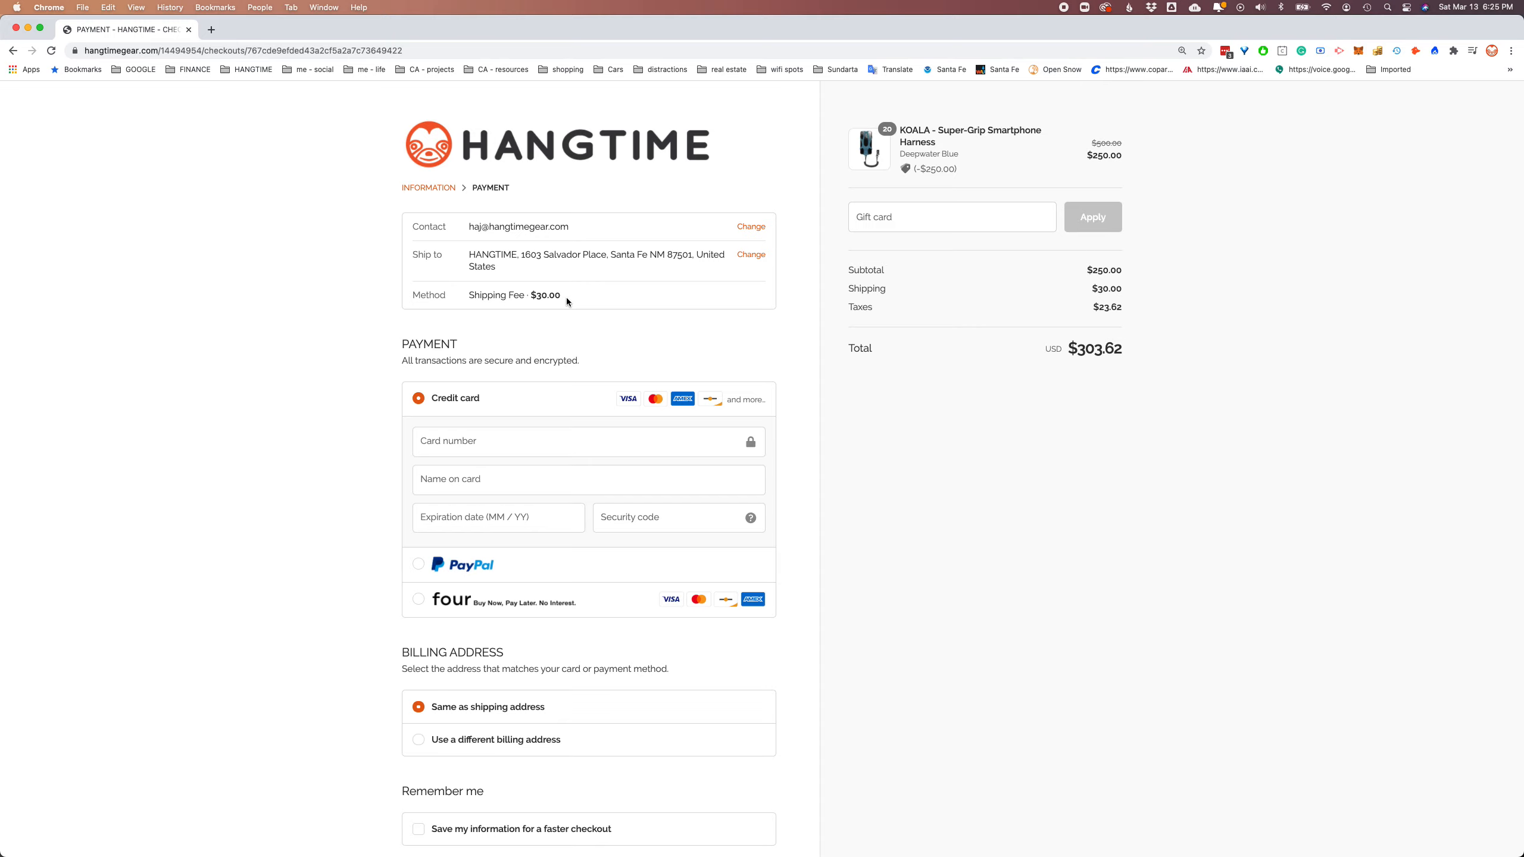
{"action": "mouse_move", "coordinate": [543, 304]}
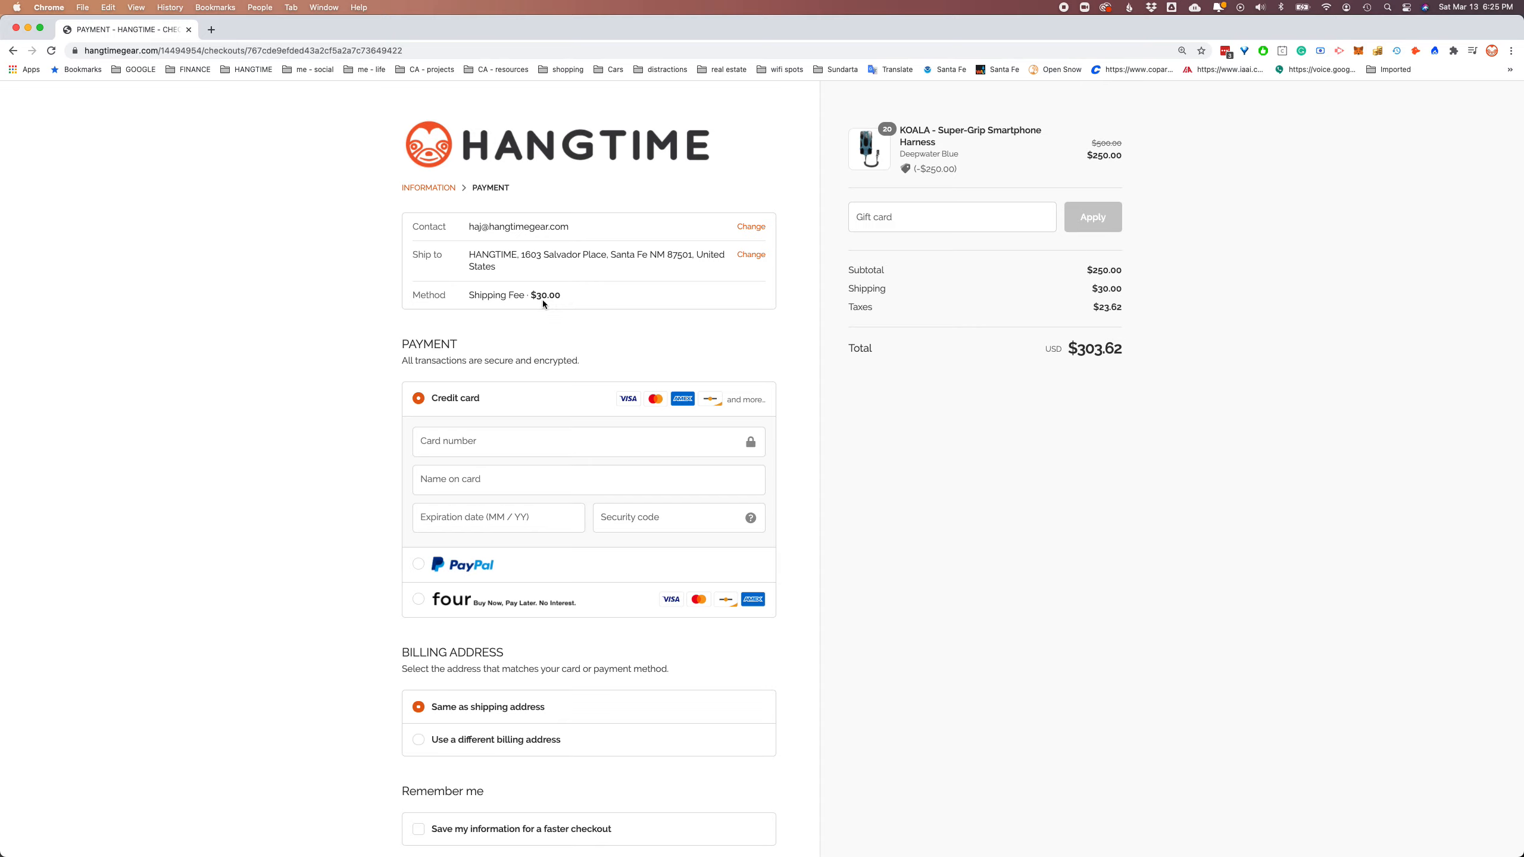
{"action": "mouse_move", "coordinate": [669, 358]}
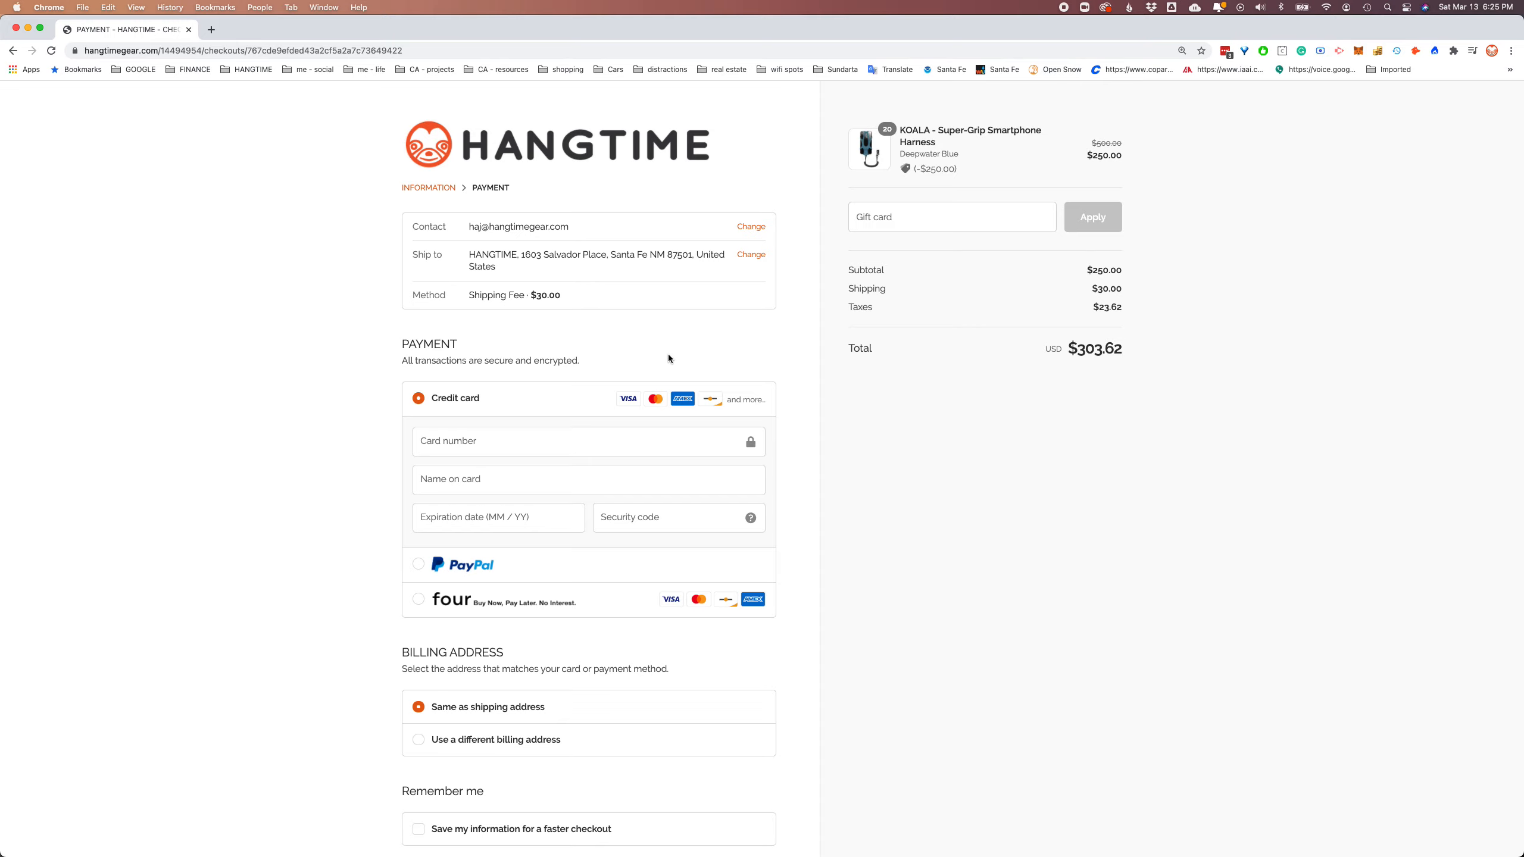
{"action": "scroll", "scroll_direction": "down", "scroll_amount": 3}
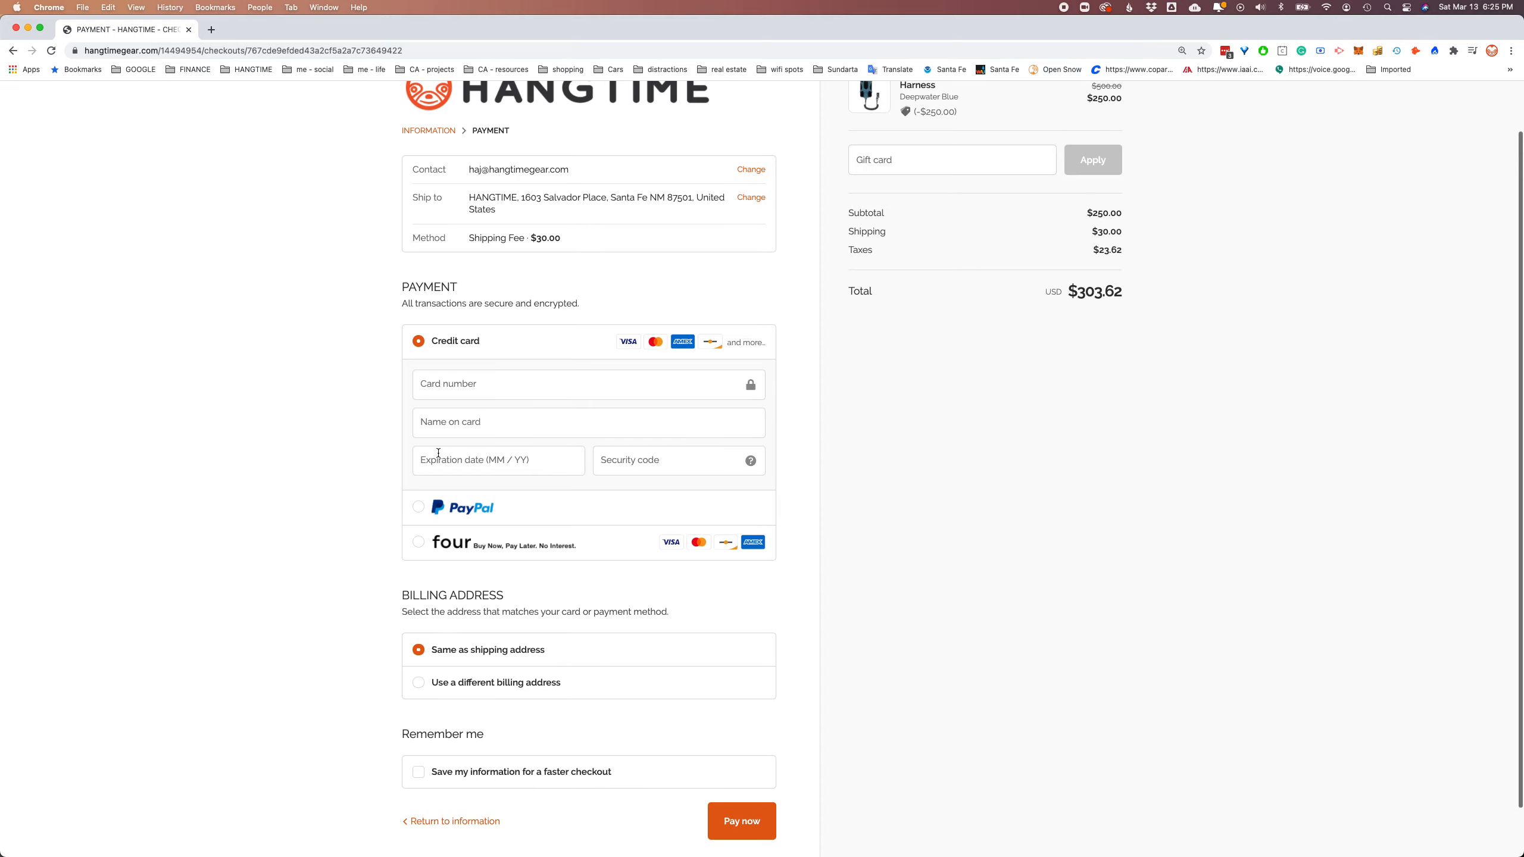
{"action": "scroll", "scroll_direction": "down", "scroll_amount": 3}
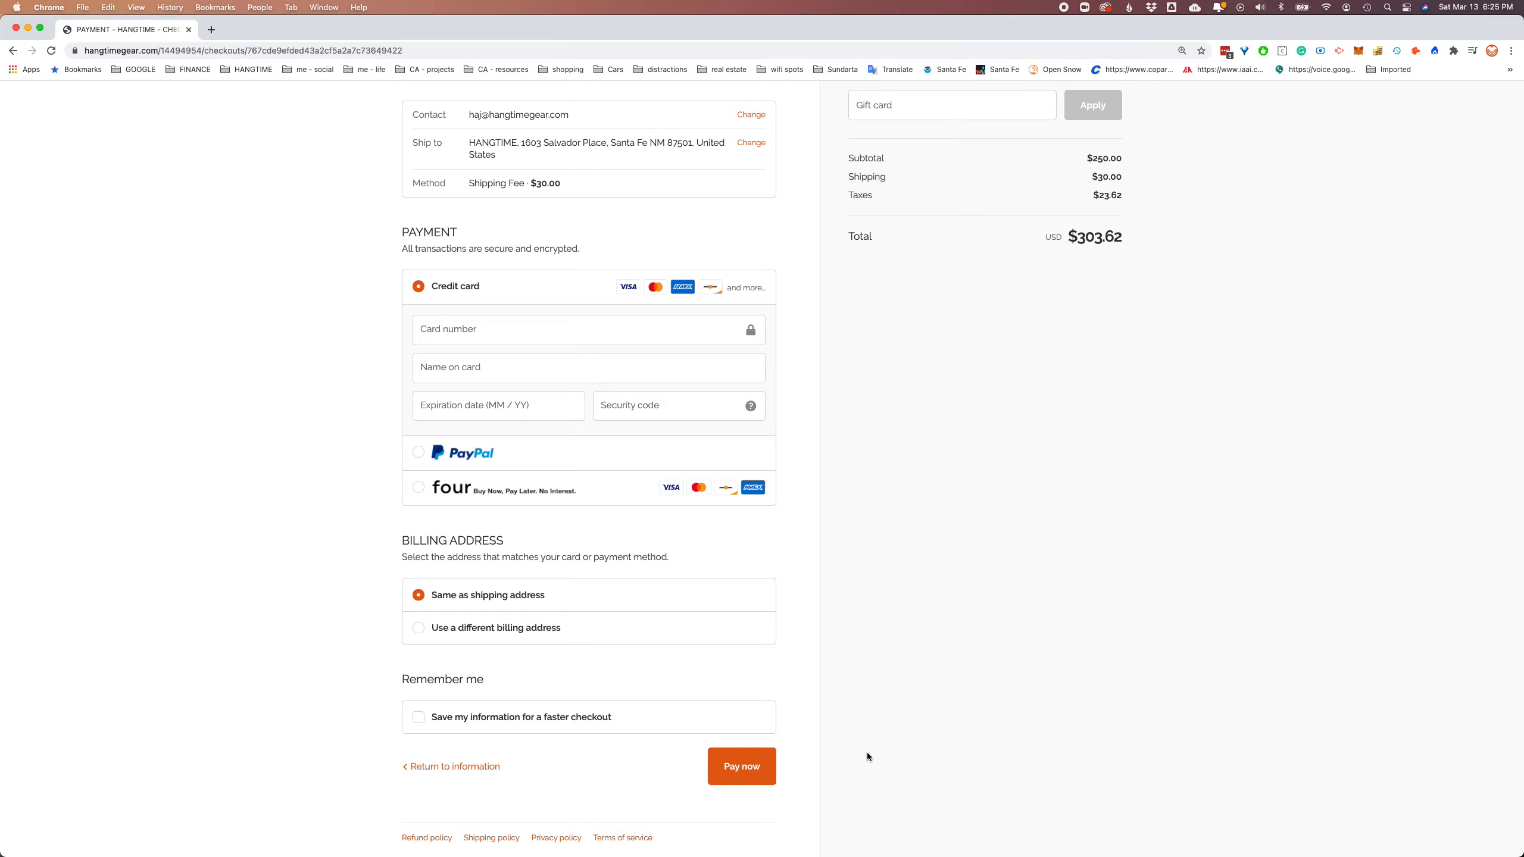
{"action": "mouse_move", "coordinate": [953, 582]}
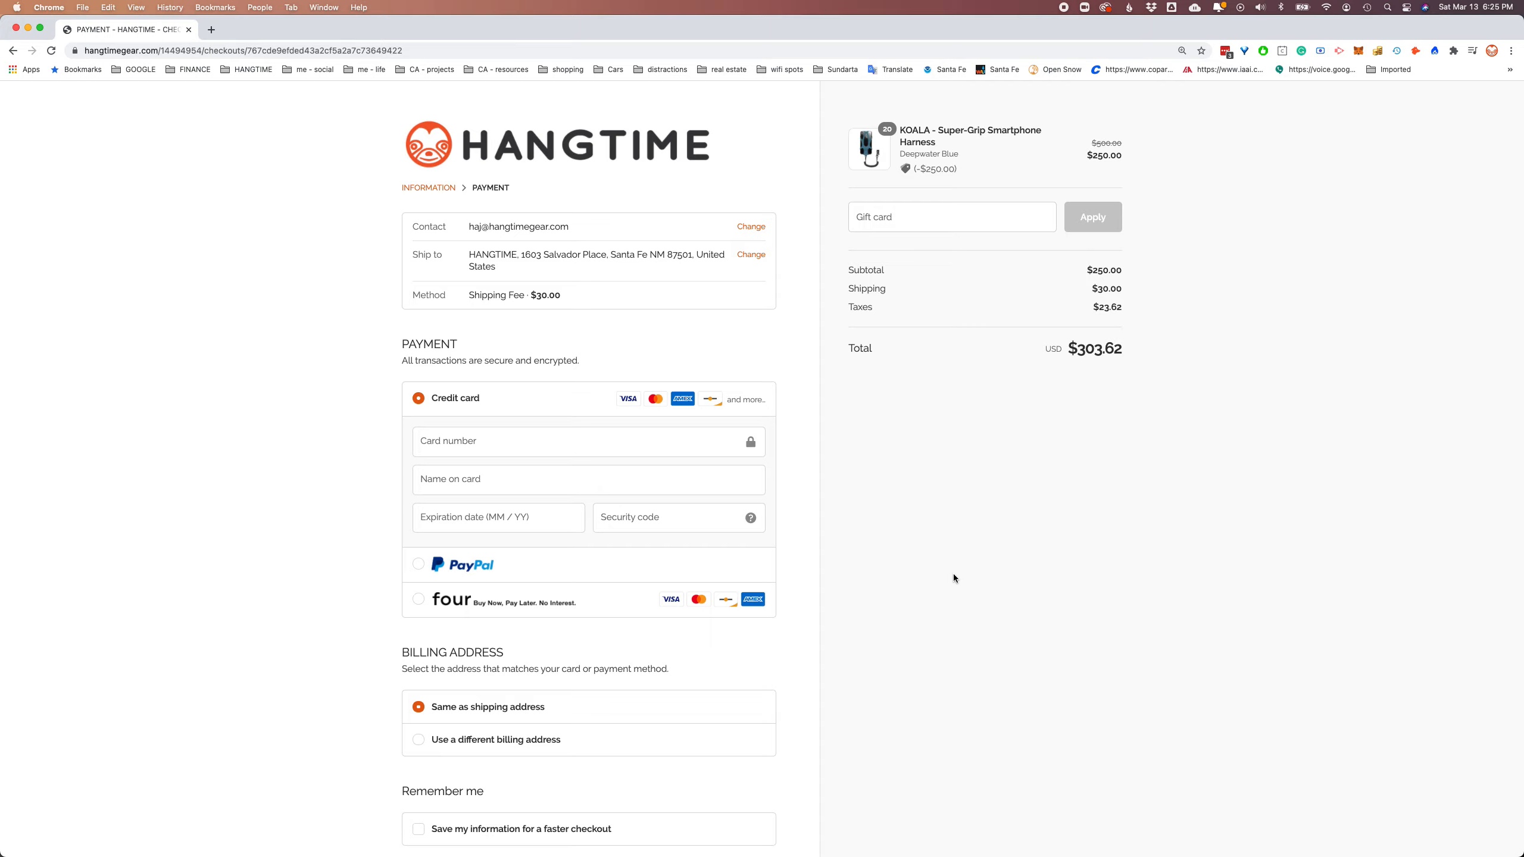
{"action": "mouse_move", "coordinate": [954, 55]}
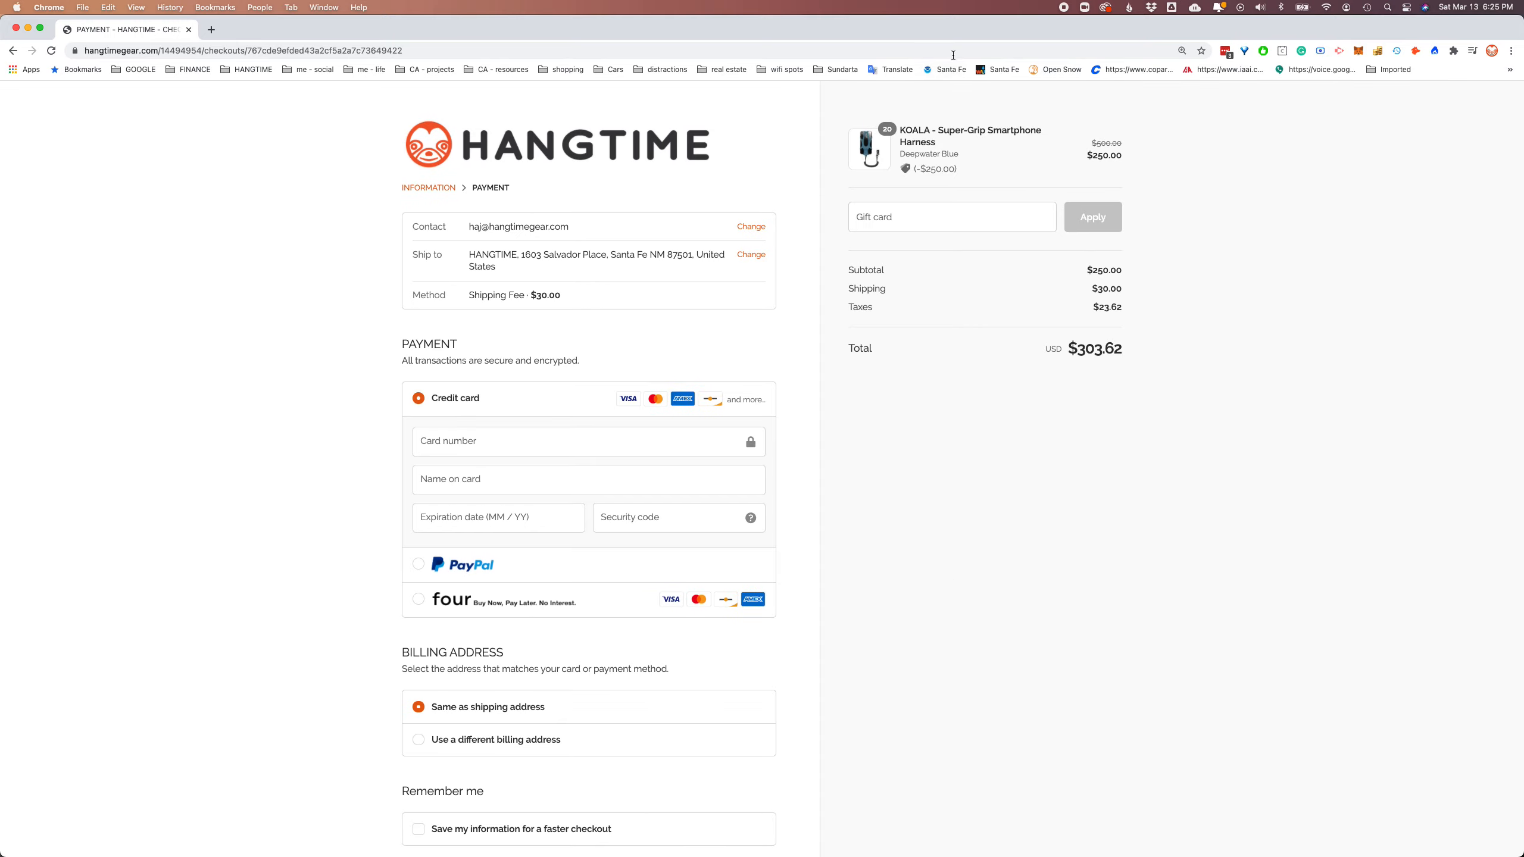
{"action": "mouse_move", "coordinate": [1062, 94]}
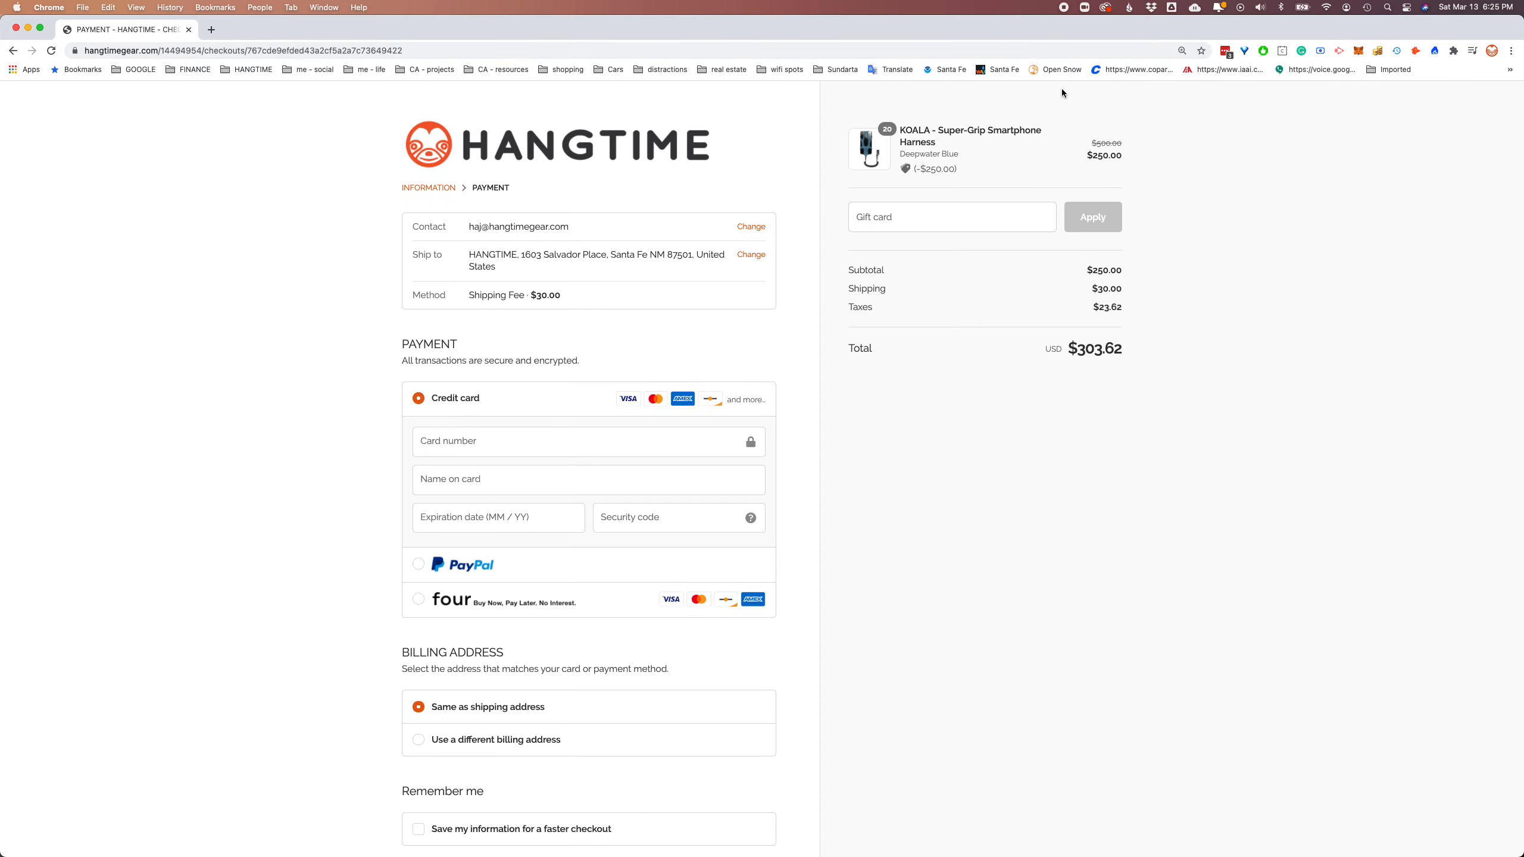